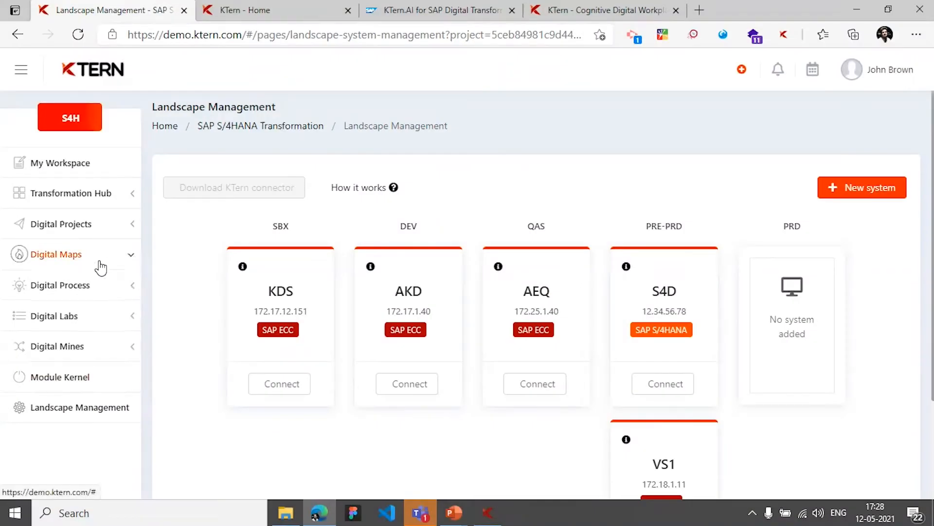
- Expand Digital Maps in the sidebar and go to SAP Auto Assessment Insights
click(57, 254)
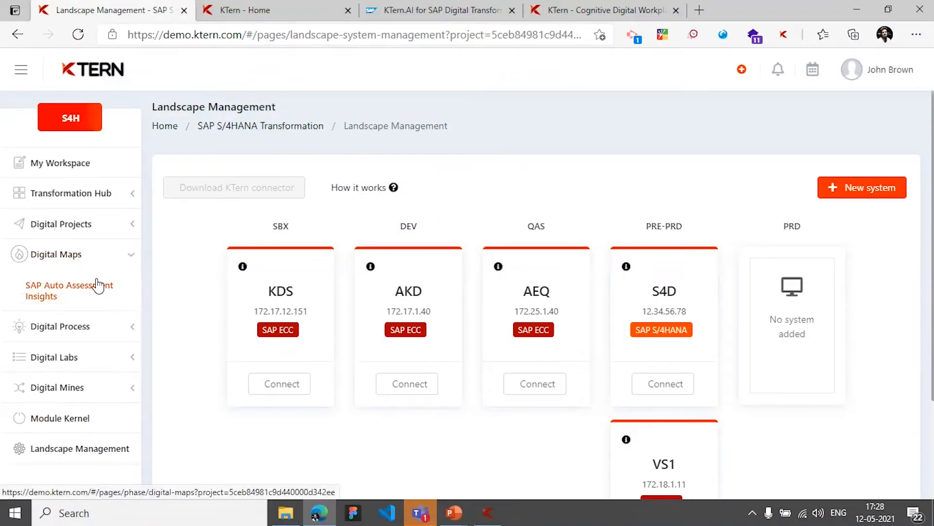
click(70, 290)
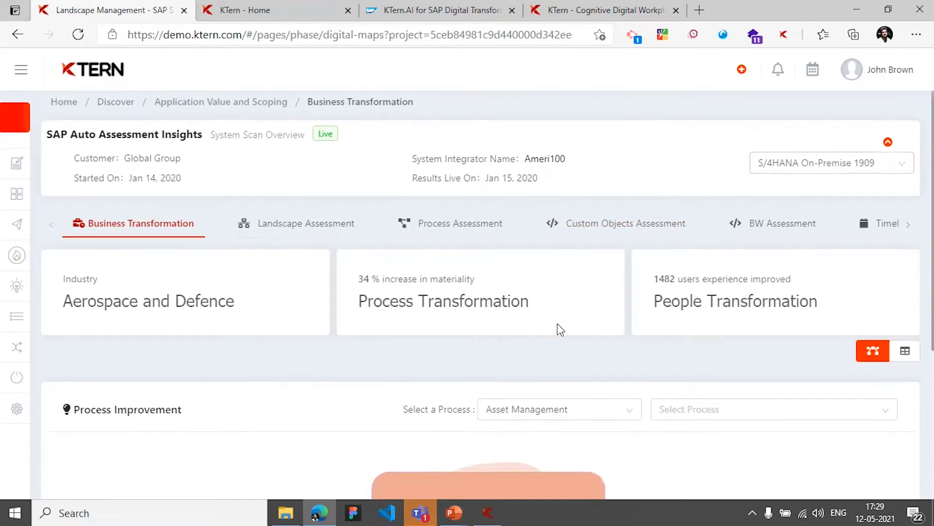
- Review the Landscape Assessment panels: system info, user charts, add-on analytics and archiving recommendations
click(306, 224)
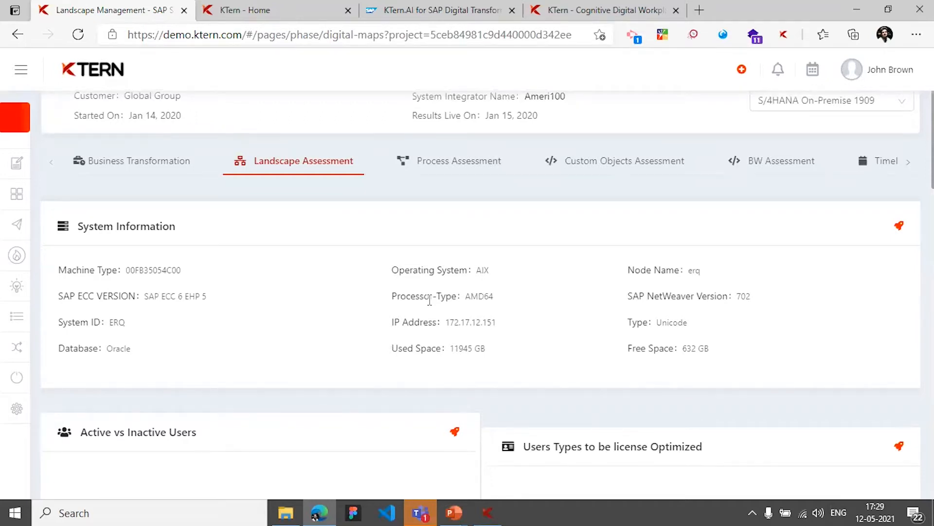
scroll(down, 3)
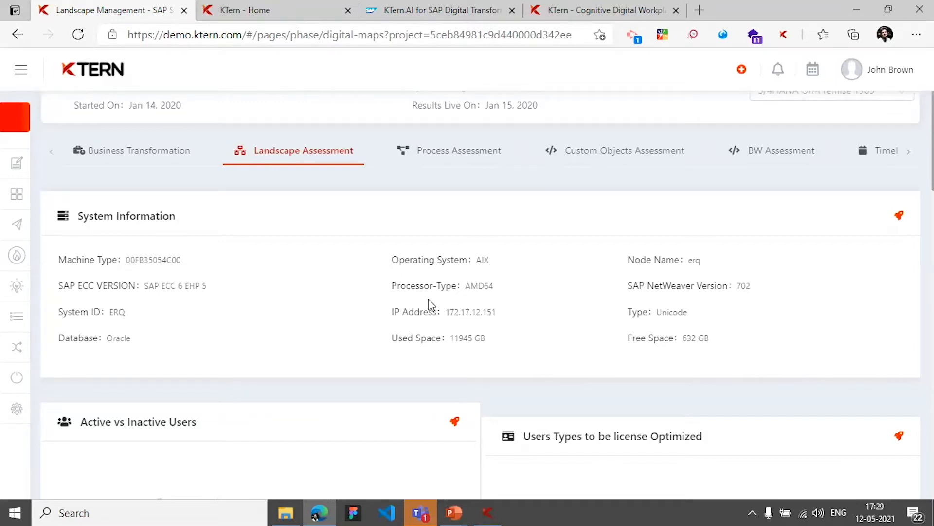
scroll(down, 3)
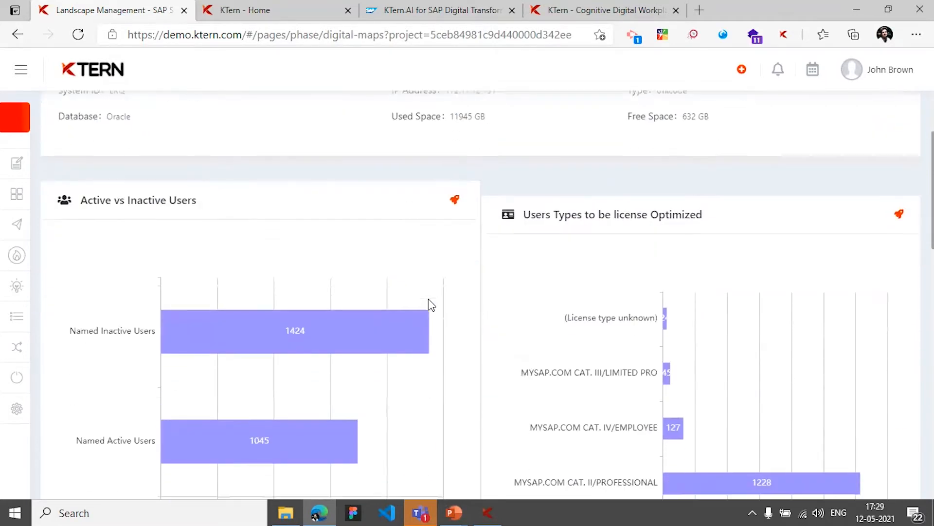
scroll(down, 3)
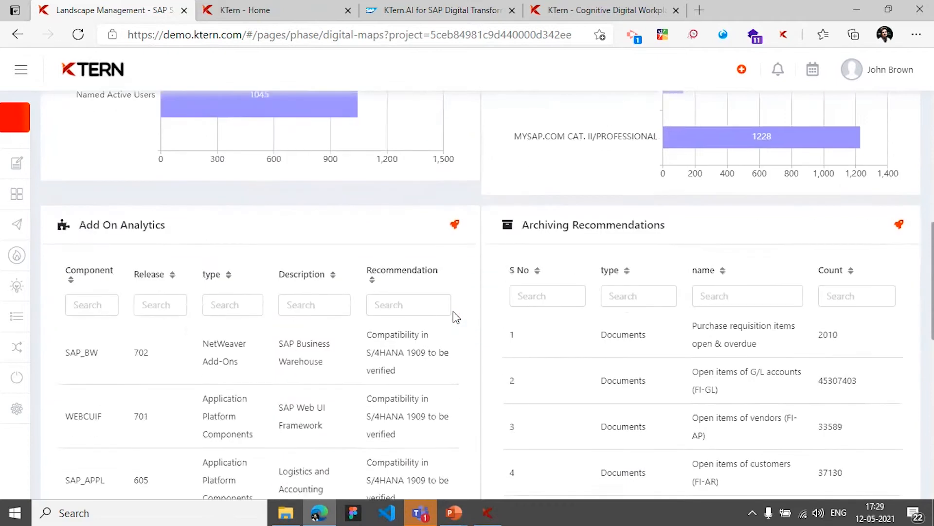
scroll(down, 3)
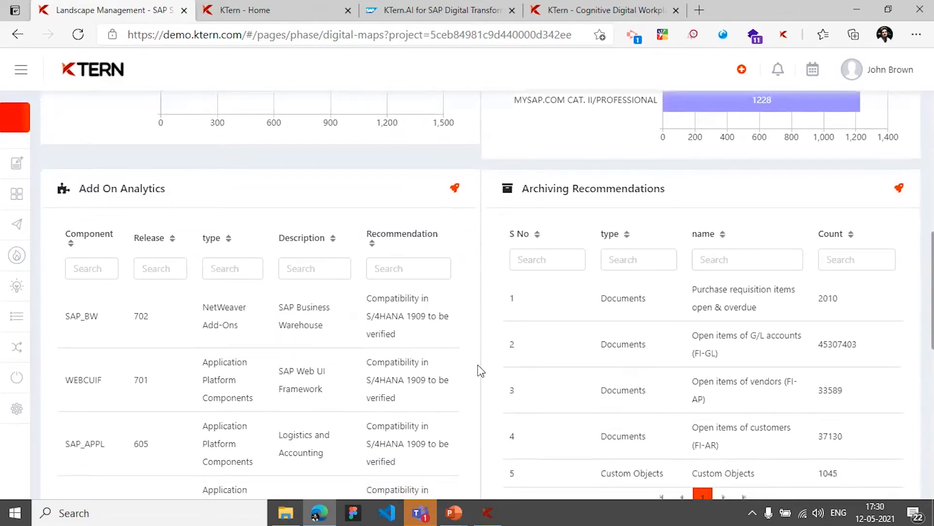
scroll(down, 3)
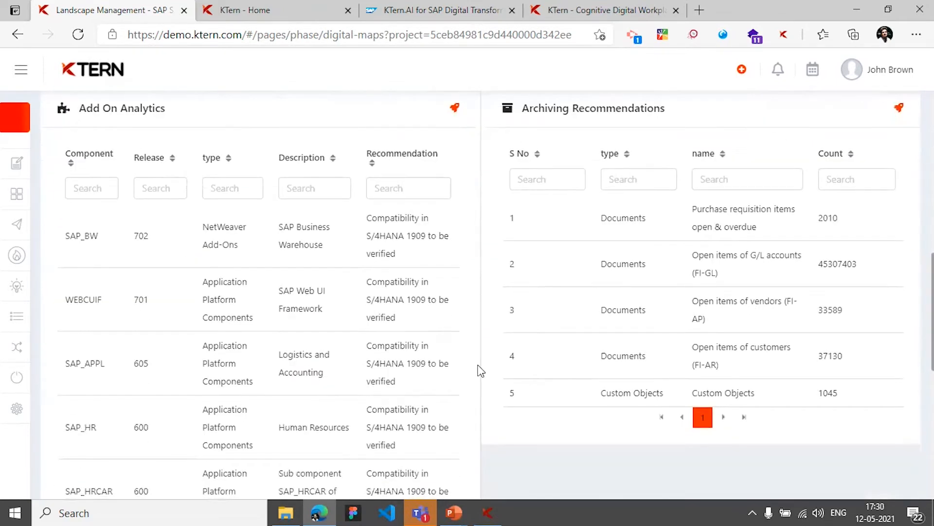
scroll(down, 3)
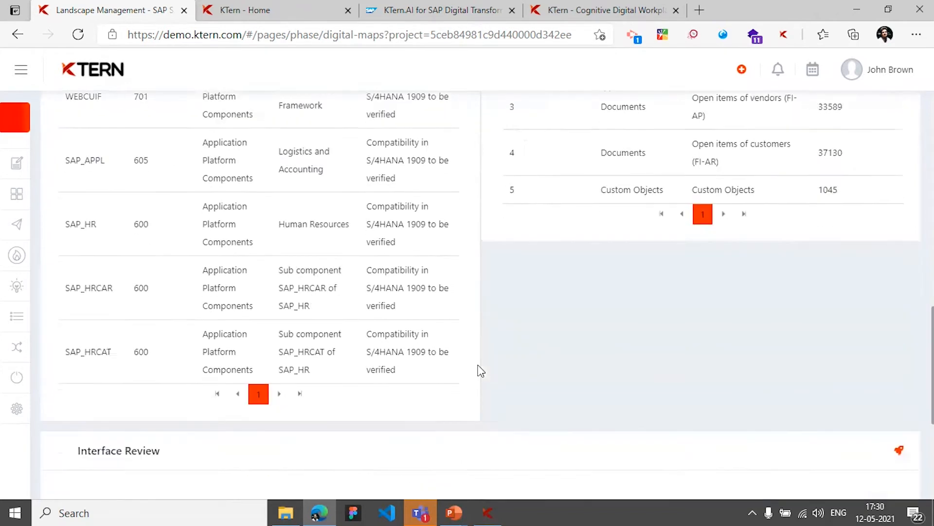
scroll(down, 3)
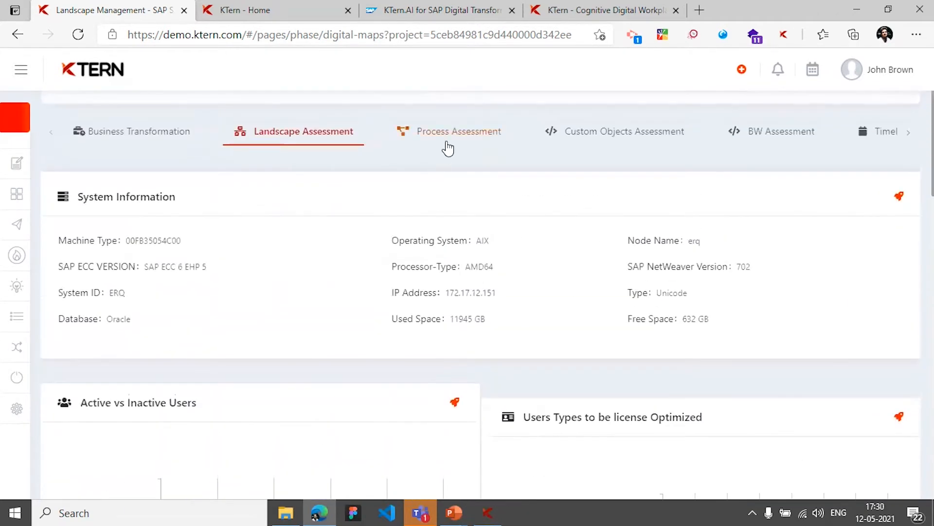
- Review the Process Assessment results through Materiality Analysis and Process Profiling
click(460, 131)
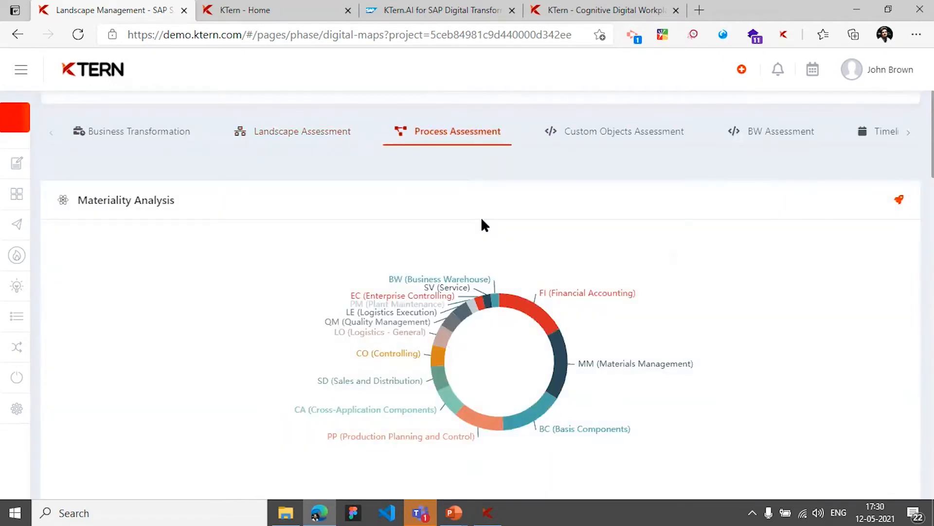
scroll(down, 3)
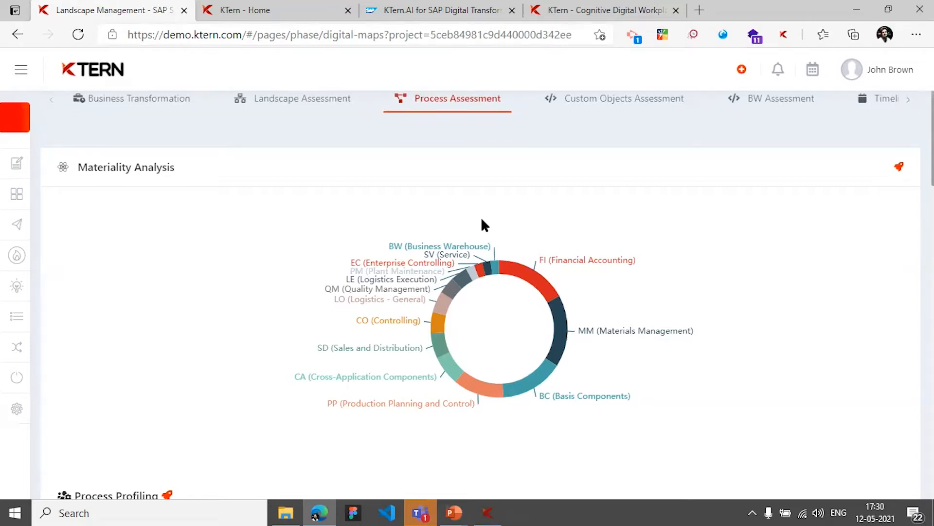
mouse_move(533, 259)
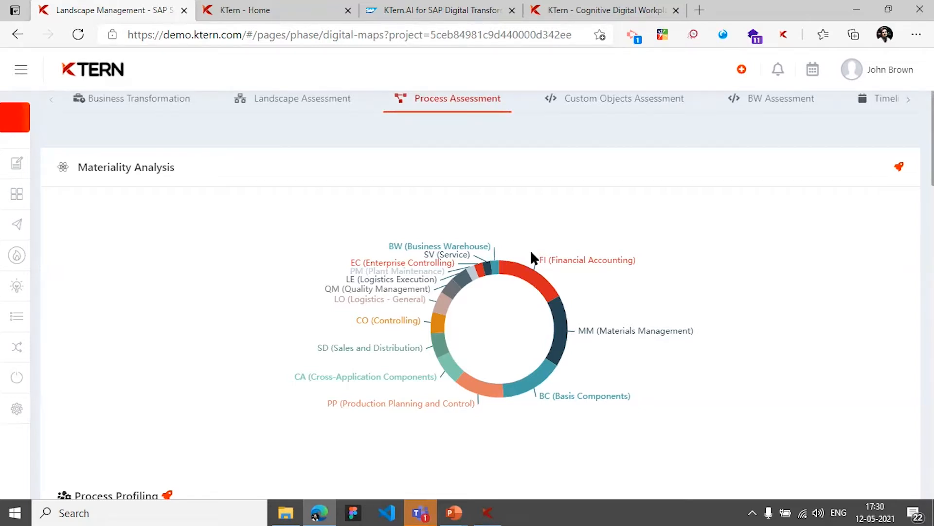
mouse_move(558, 265)
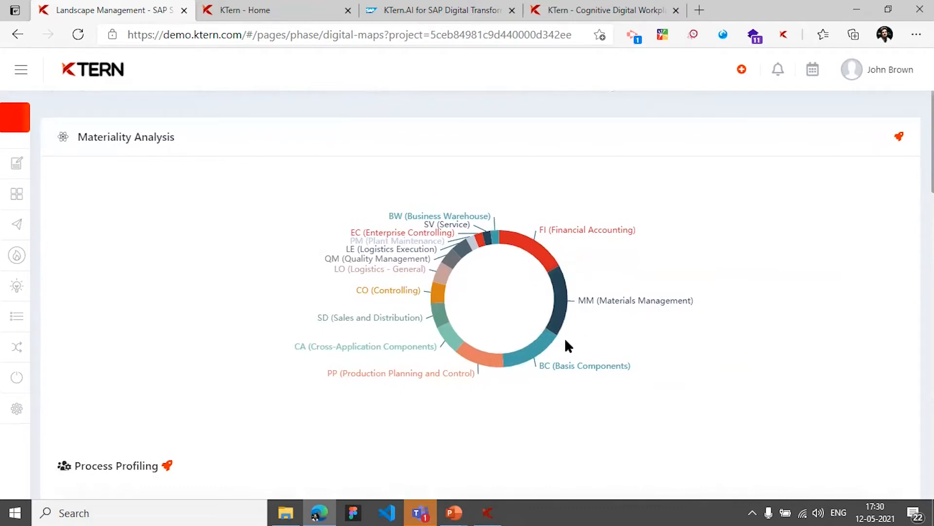
scroll(down, 3)
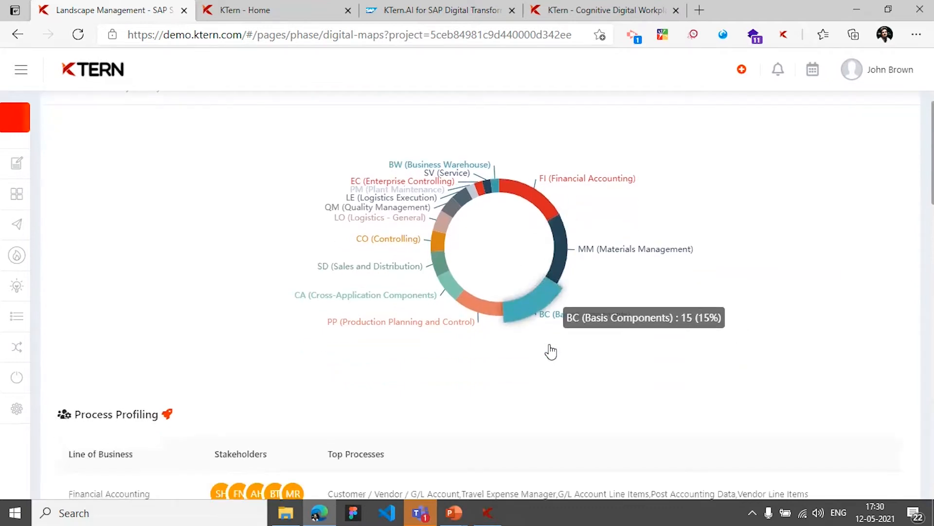
scroll(down, 3)
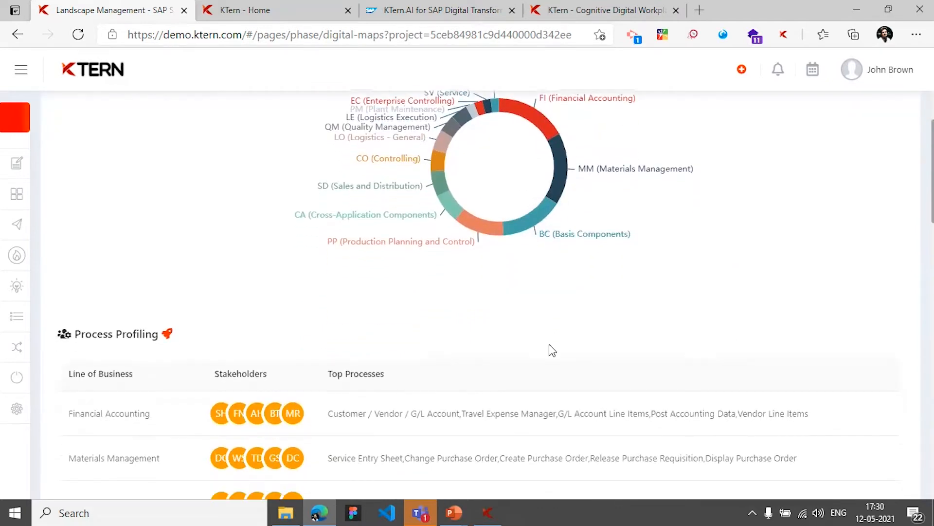
scroll(down, 3)
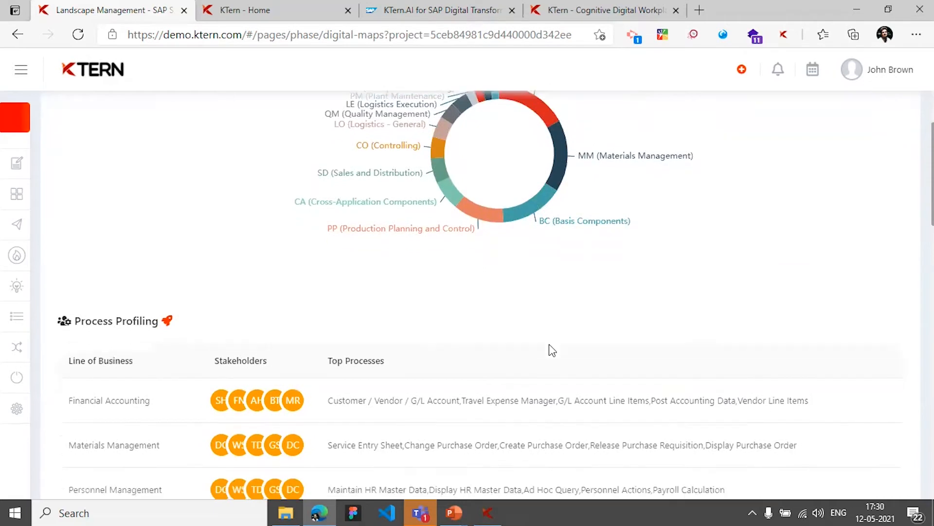
scroll(down, 3)
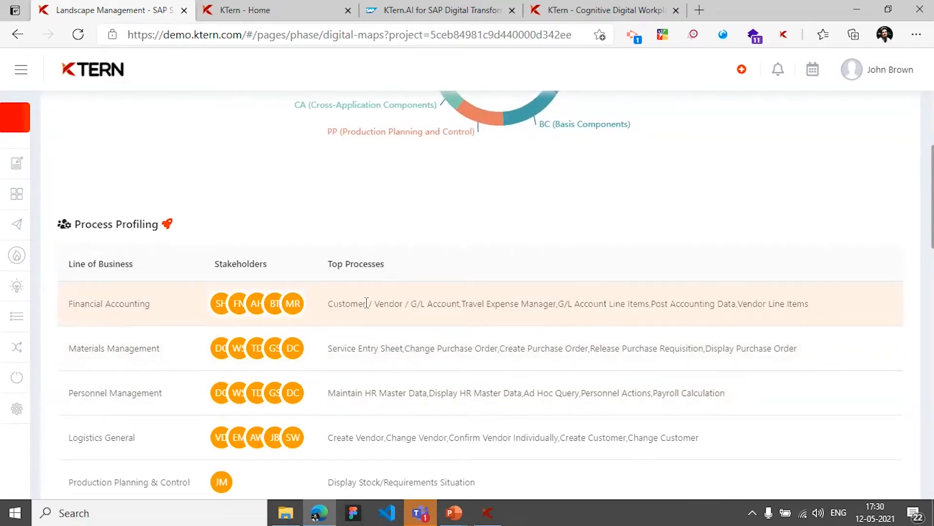
mouse_move(274, 304)
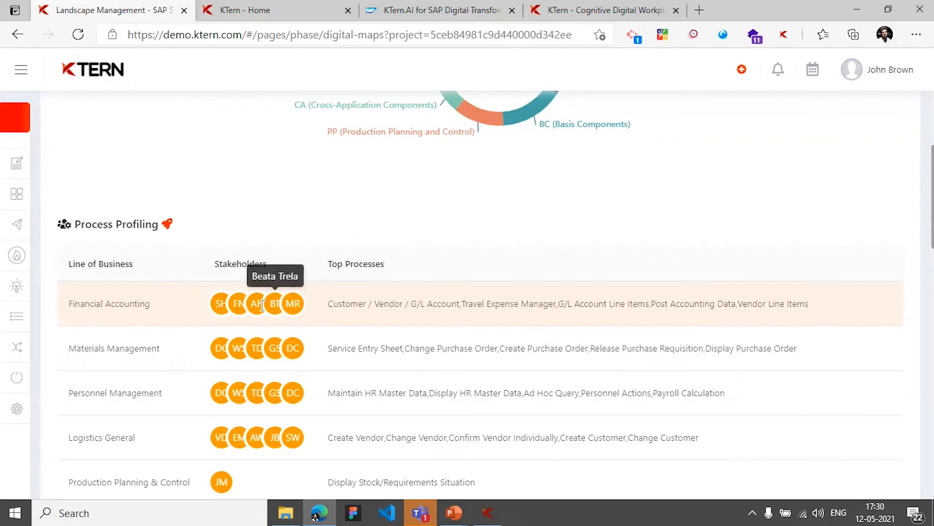
mouse_move(164, 202)
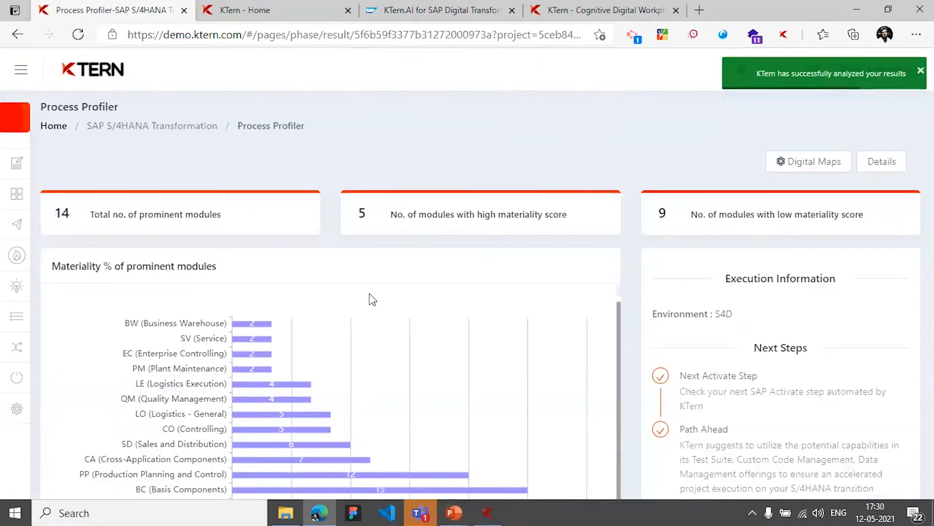
- Filter the Materiality Analysis table's Module column to MM, narrowing 804 records to 141
scroll(down, 3)
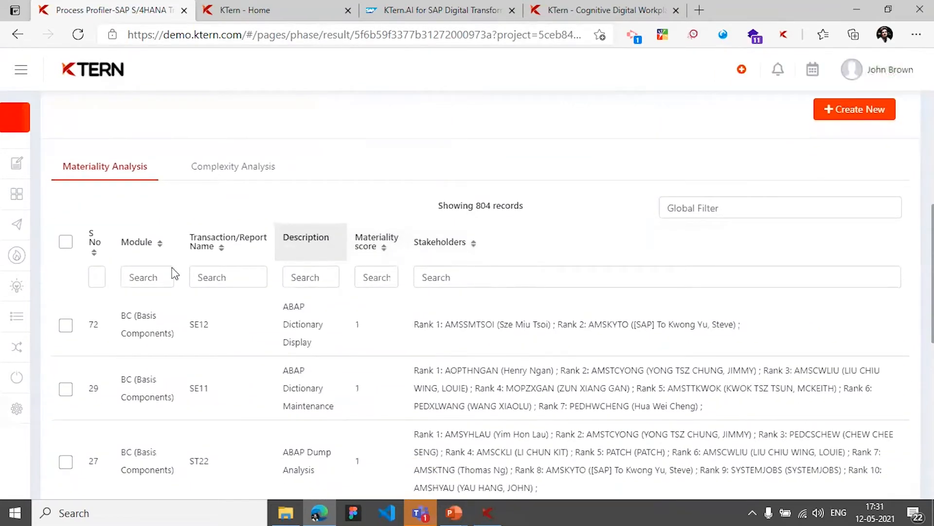
text(MM)
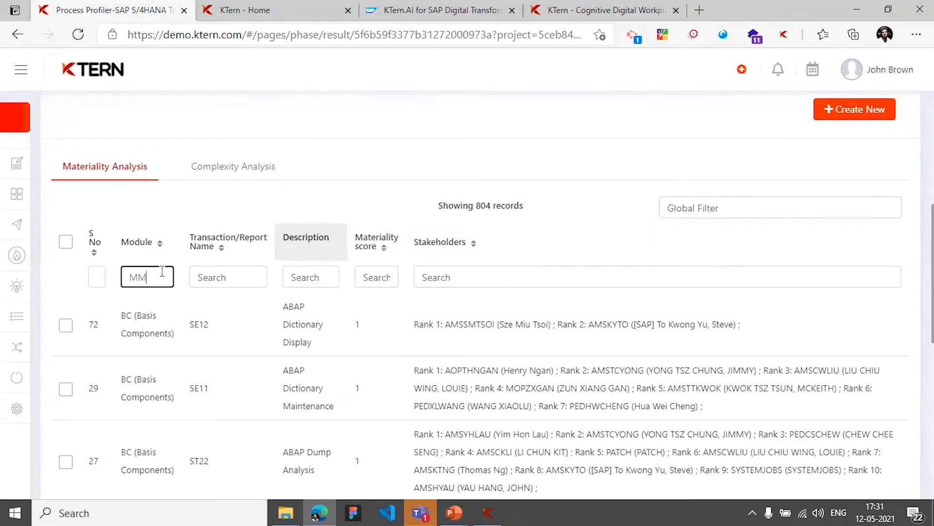
text(MM)
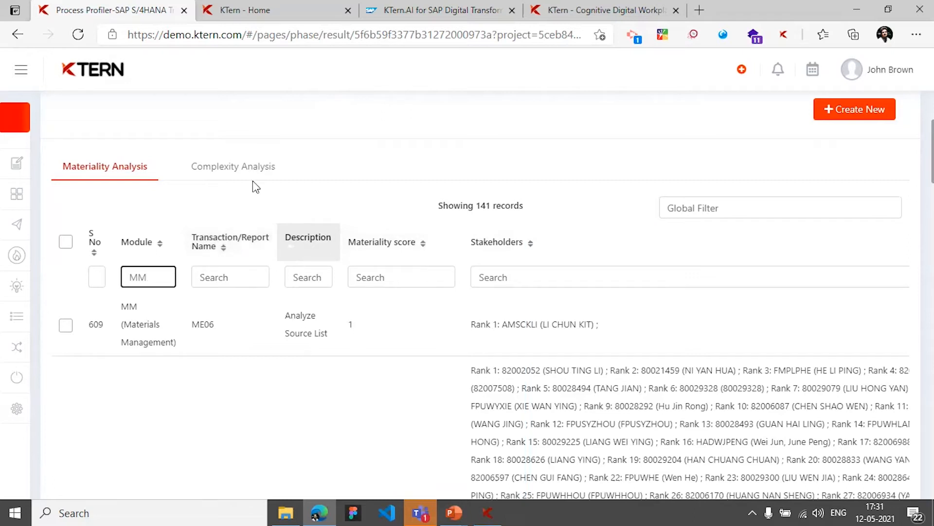
click(231, 165)
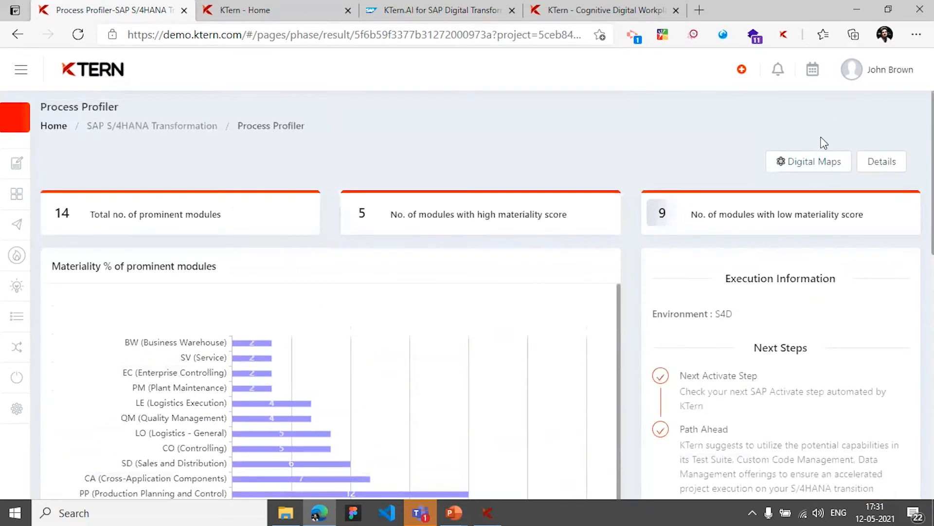
- Return to the Digital Maps assessment and select Purchase Documents under Enterprise Mining Widgets
click(809, 161)
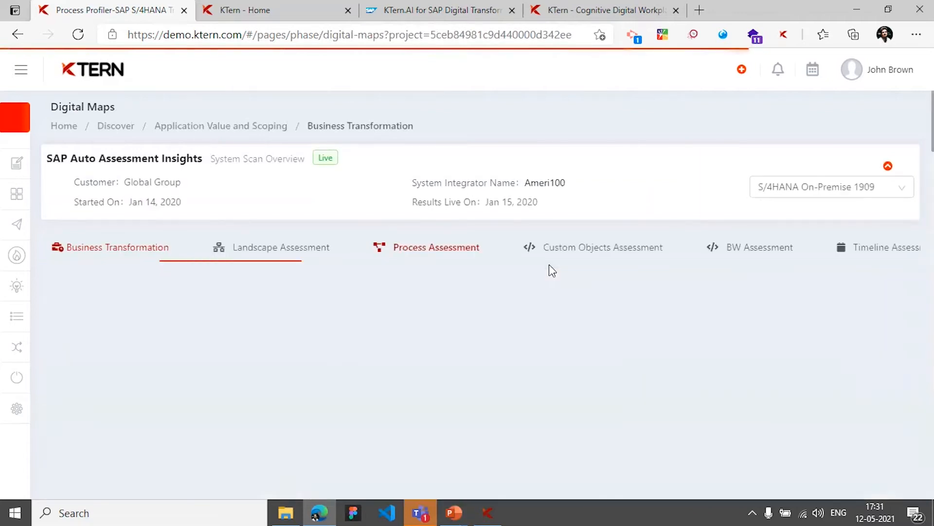
scroll(down, 3)
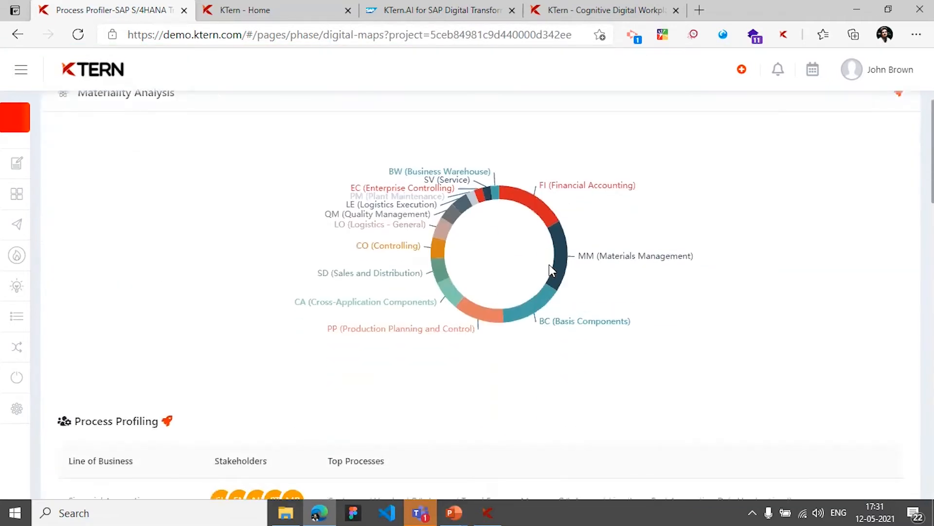
scroll(down, 3)
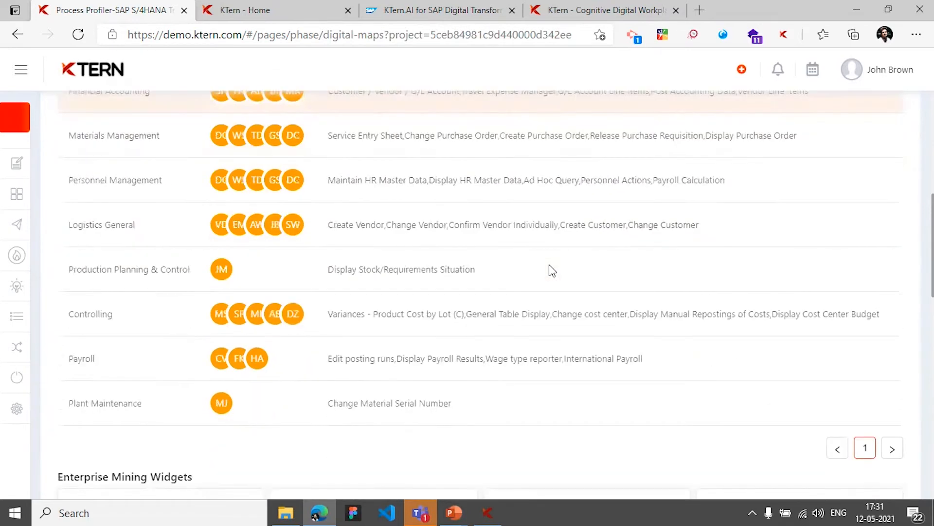
scroll(down, 3)
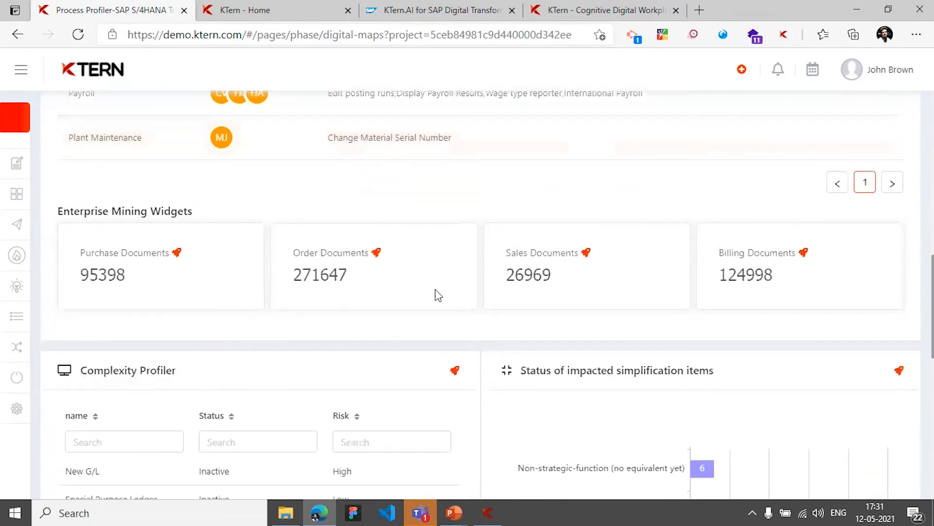
click(178, 253)
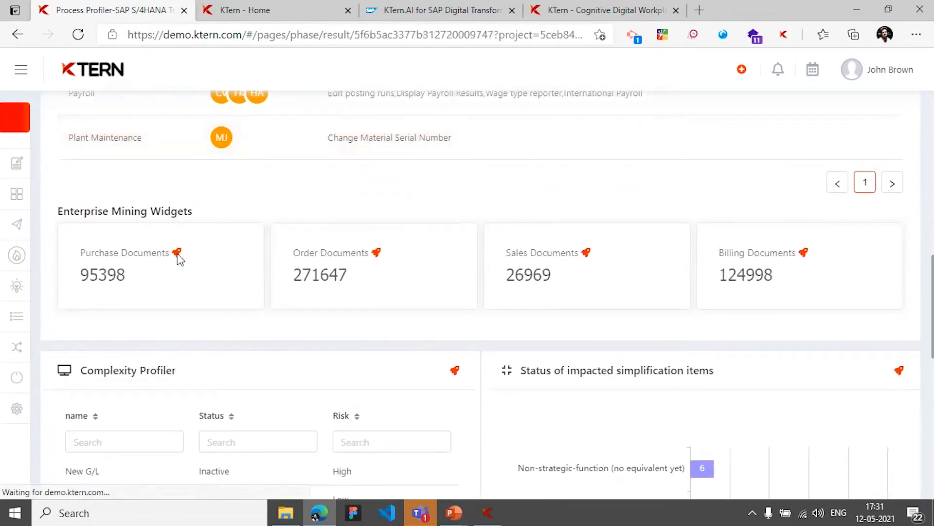
- Expand company code 2000 and purchasing organization 7001 to its purchasing groups
click(124, 253)
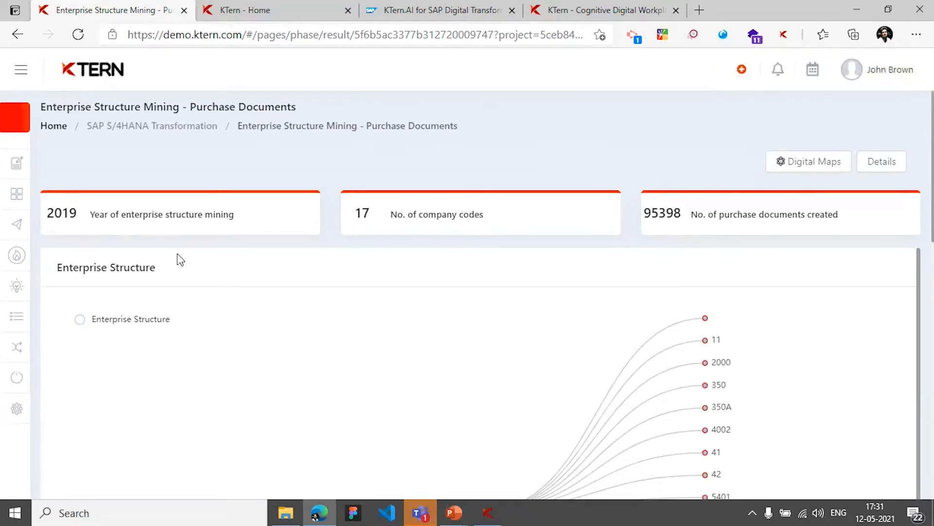
scroll(down, 3)
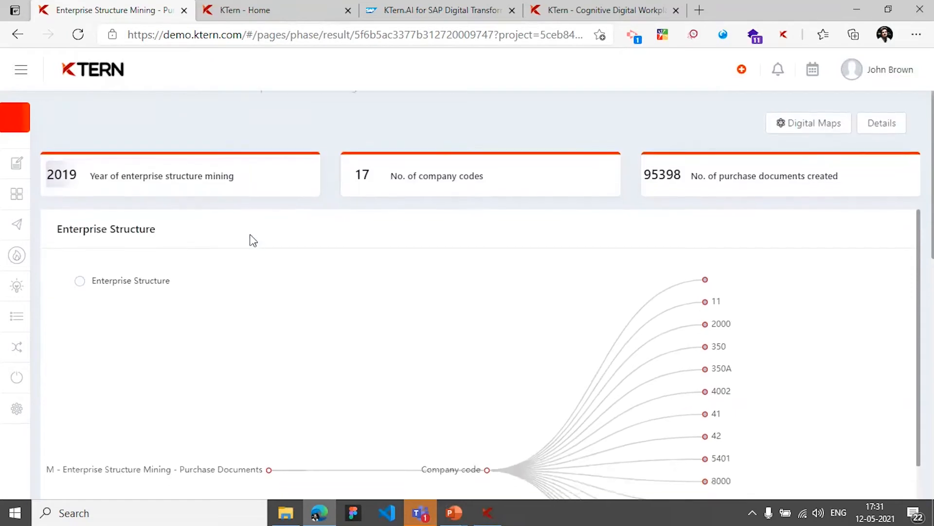
scroll(down, 3)
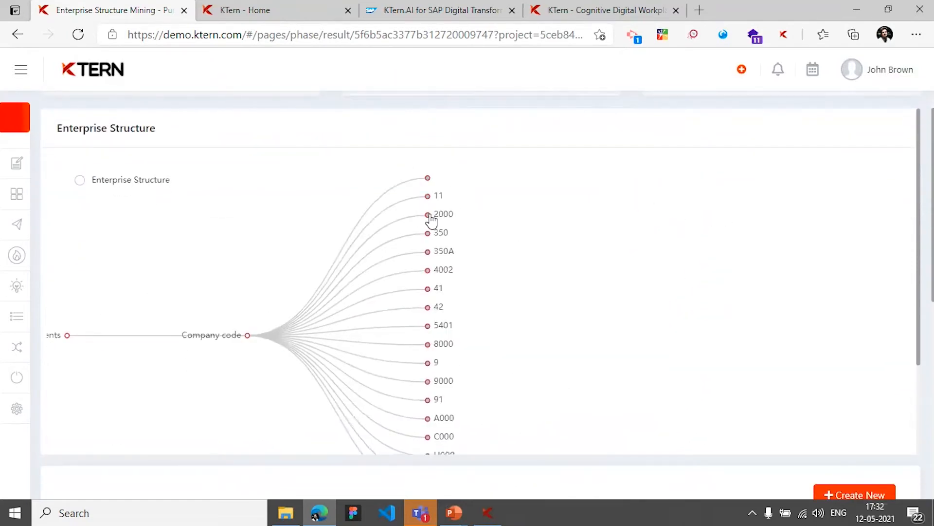
click(426, 214)
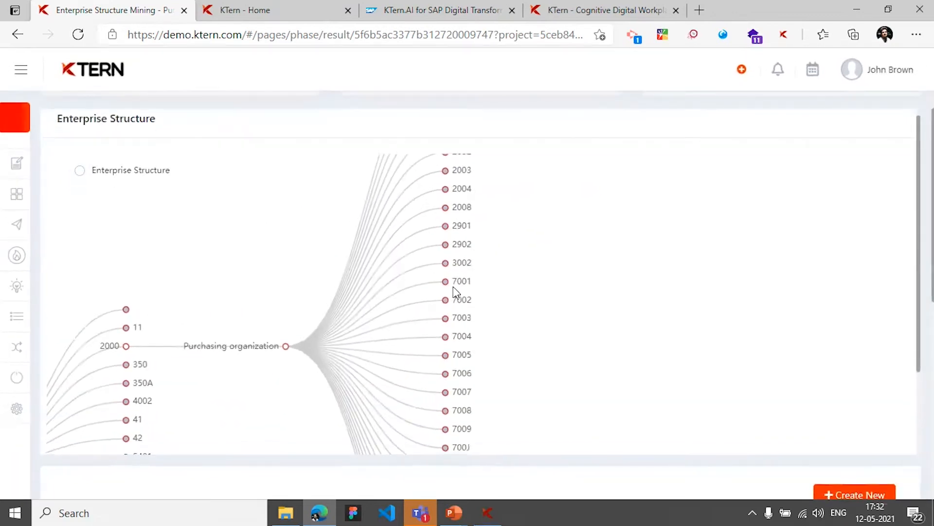
click(444, 281)
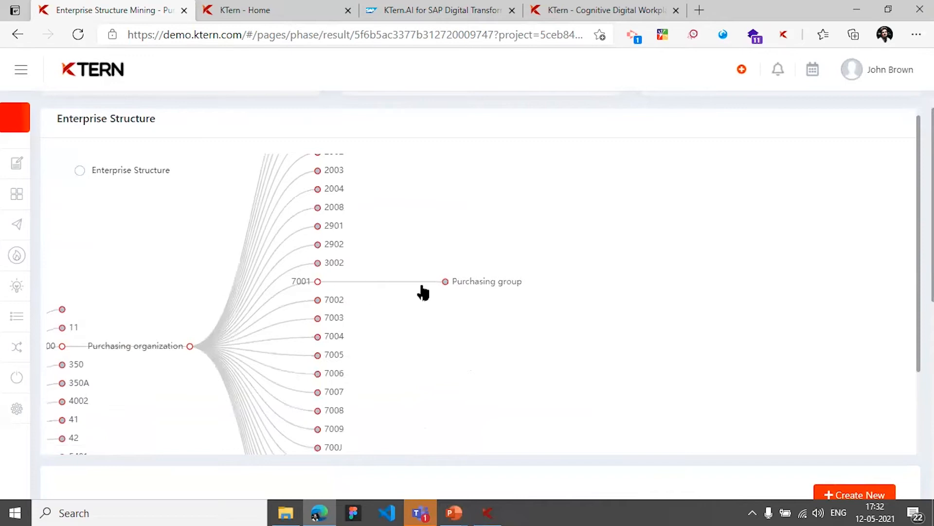
click(446, 281)
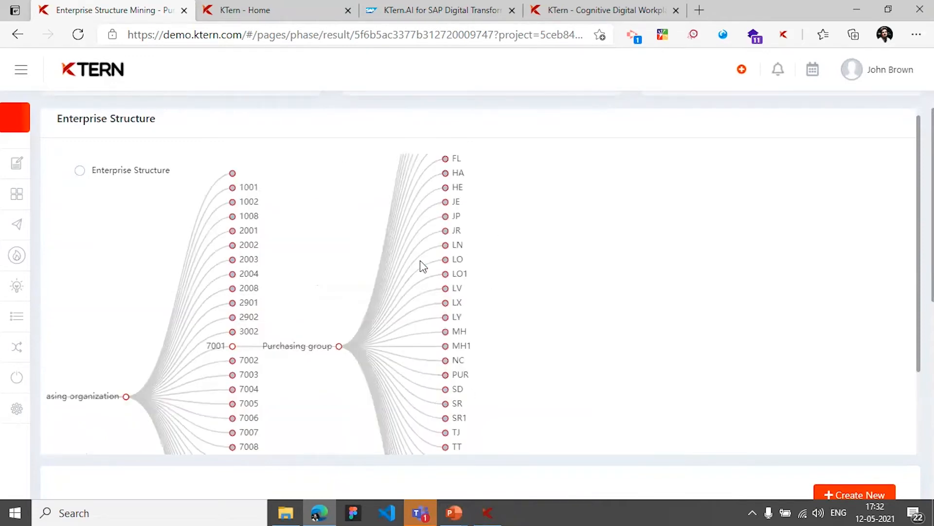
- Expand purchasing group MH down to its plant level
scroll(down, 3)
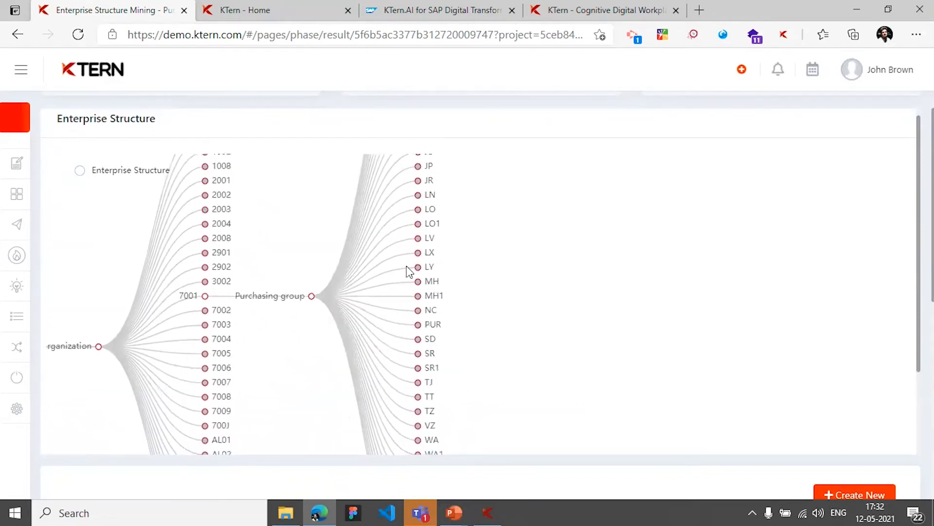
click(419, 280)
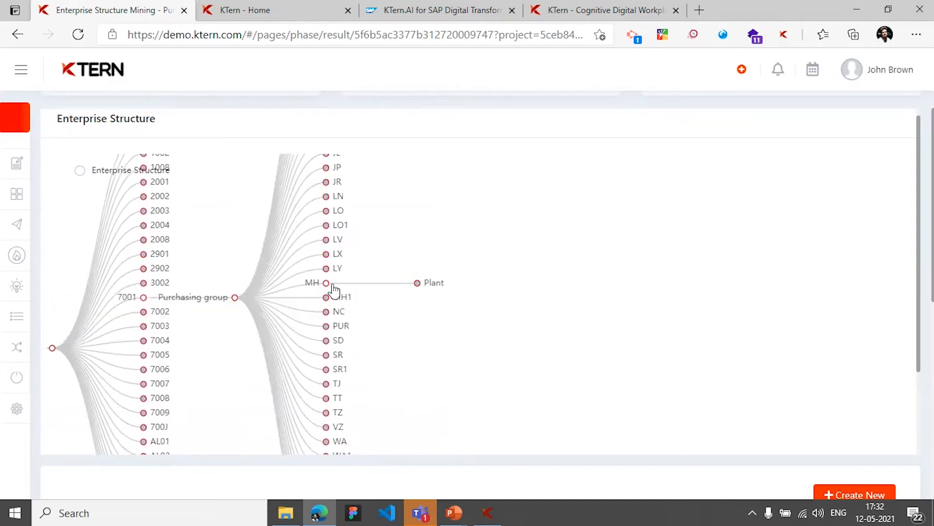
click(417, 282)
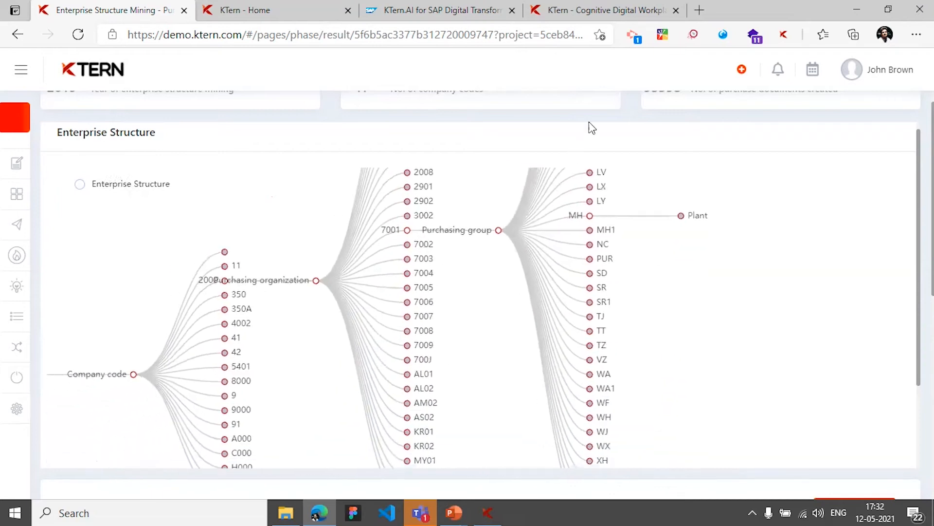
scroll(down, 3)
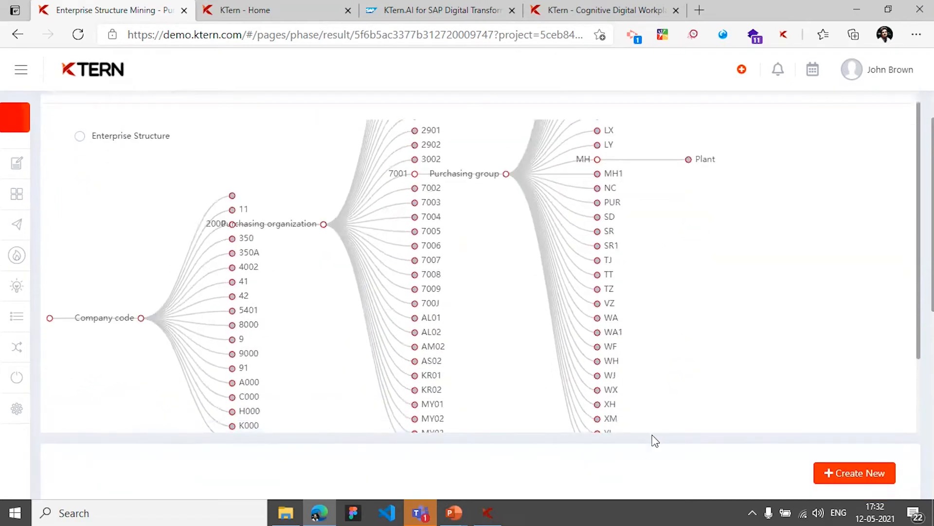
mouse_move(650, 453)
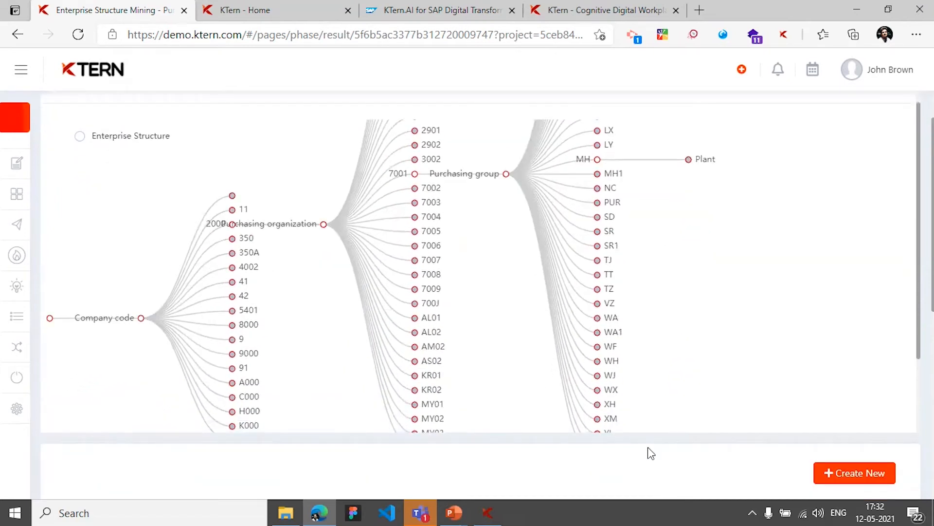
scroll(down, 3)
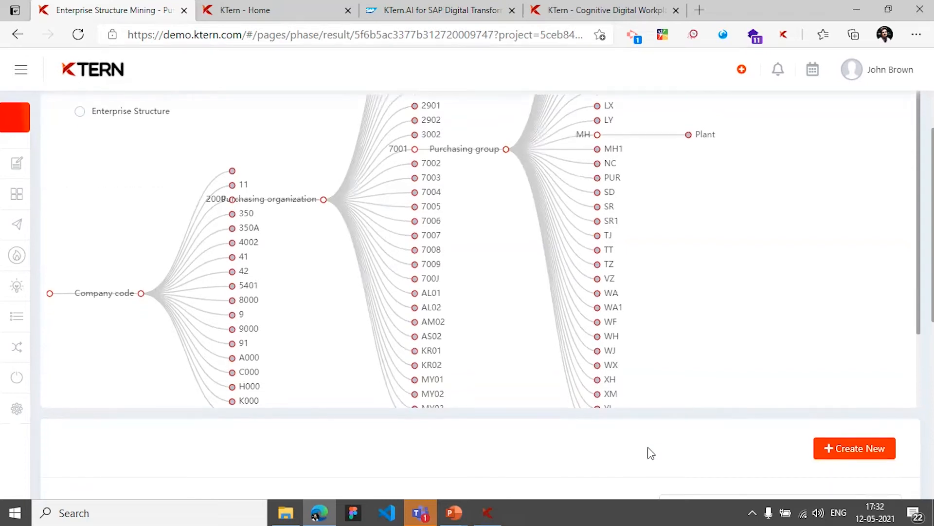
- Sort the 1,324 enterprise structure records by number of purchase documents, lowest first
scroll(down, 3)
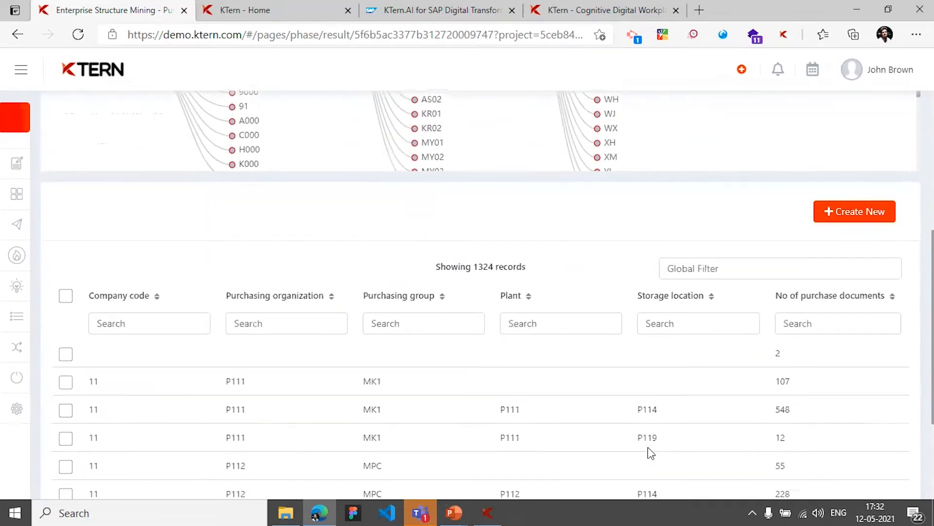
click(830, 296)
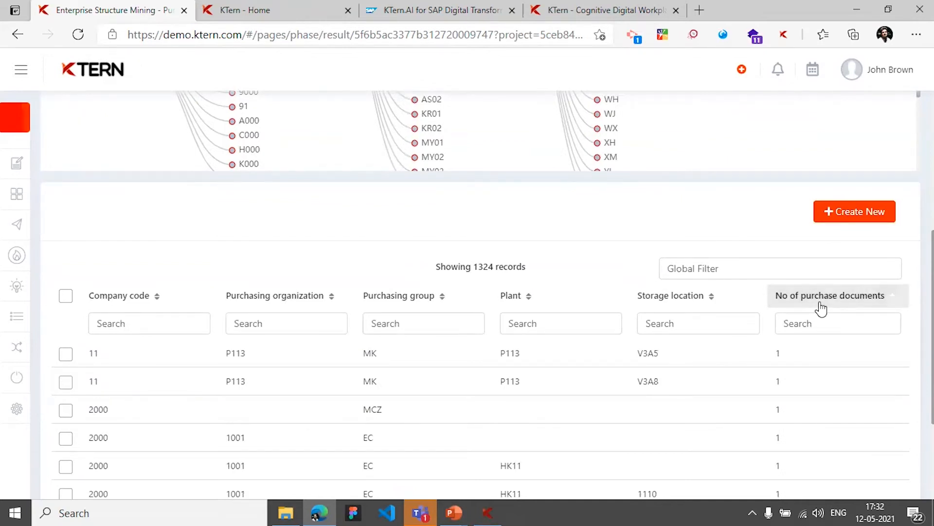
click(827, 296)
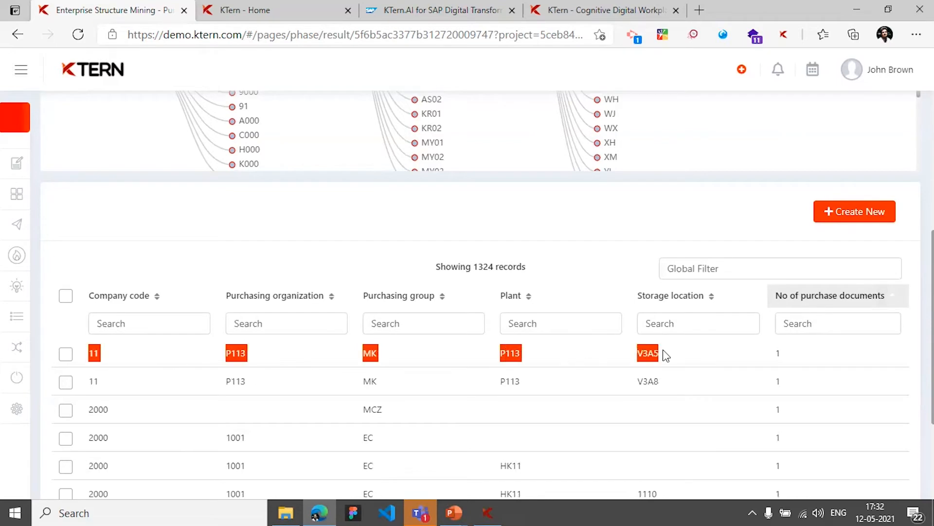
scroll(up, 3)
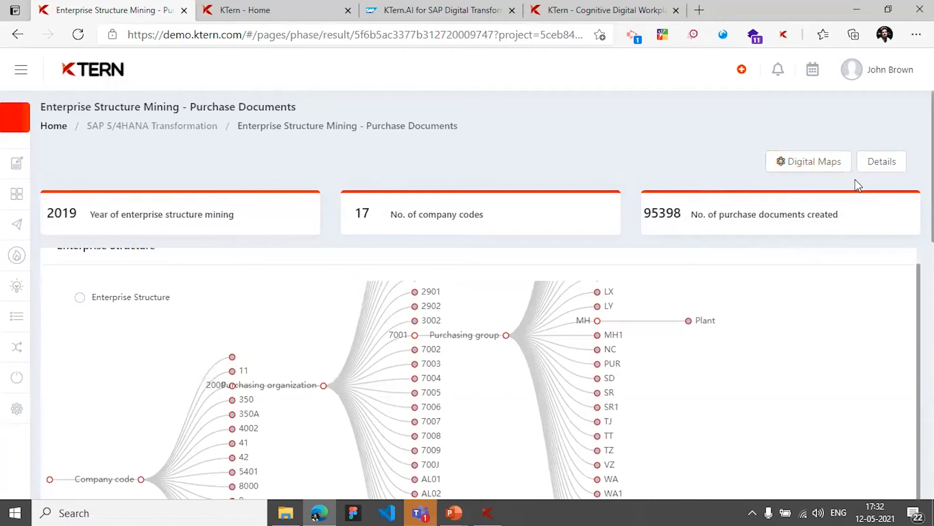
- Return to the Digital Maps Process Assessment page and scroll through its assessment widgets
click(809, 161)
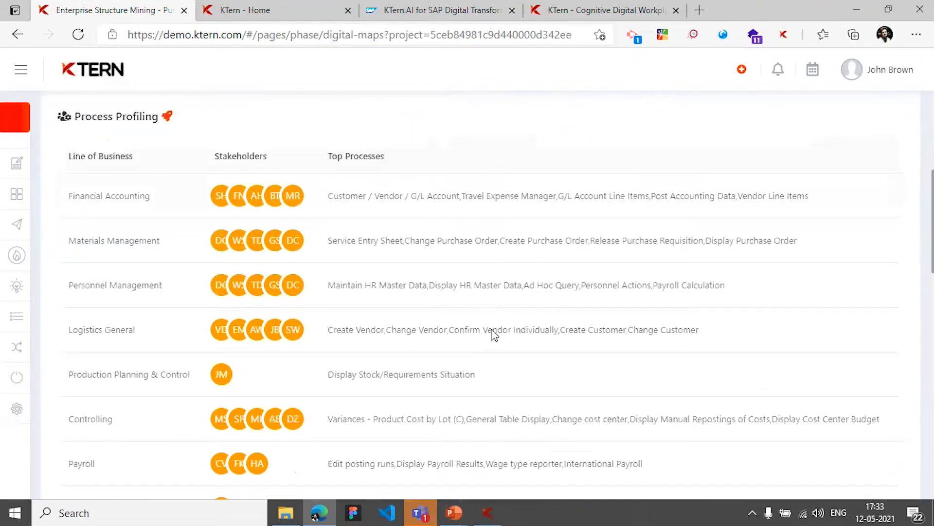
scroll(down, 3)
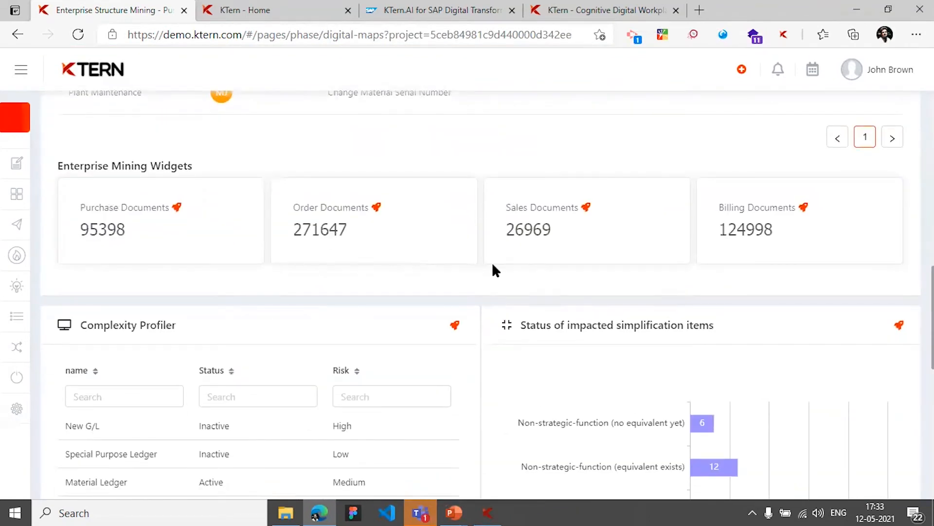
scroll(down, 3)
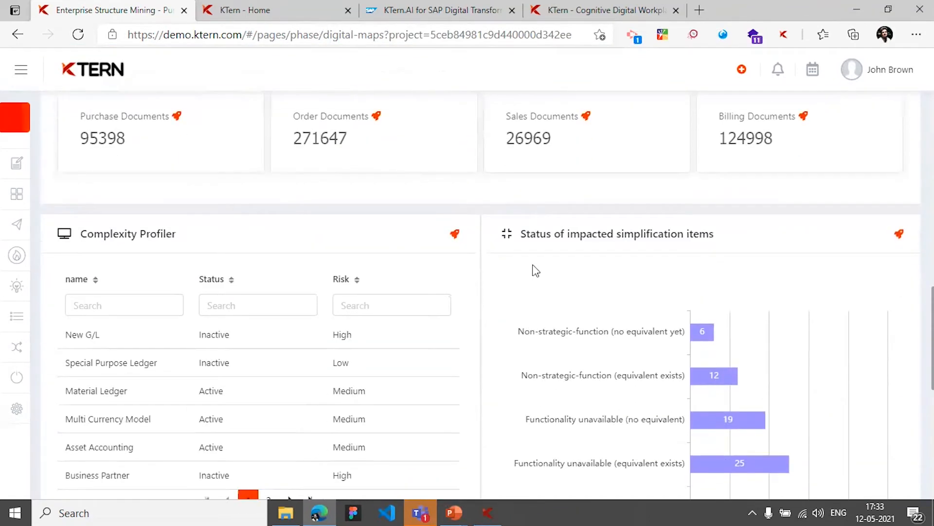
scroll(down, 3)
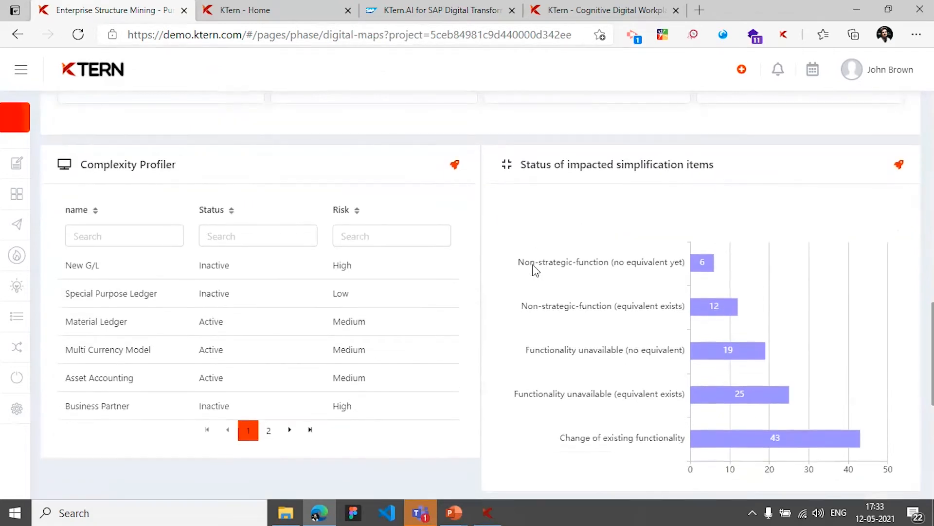
scroll(down, 3)
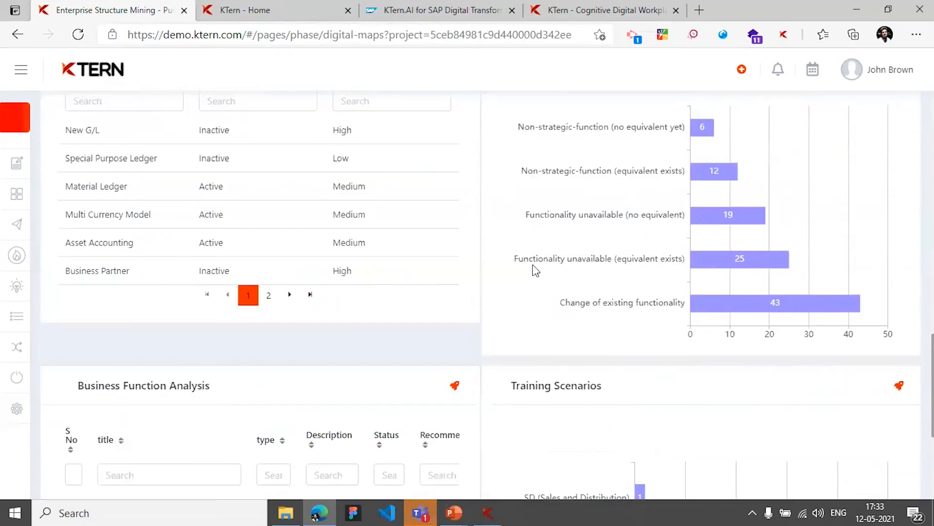
scroll(down, 3)
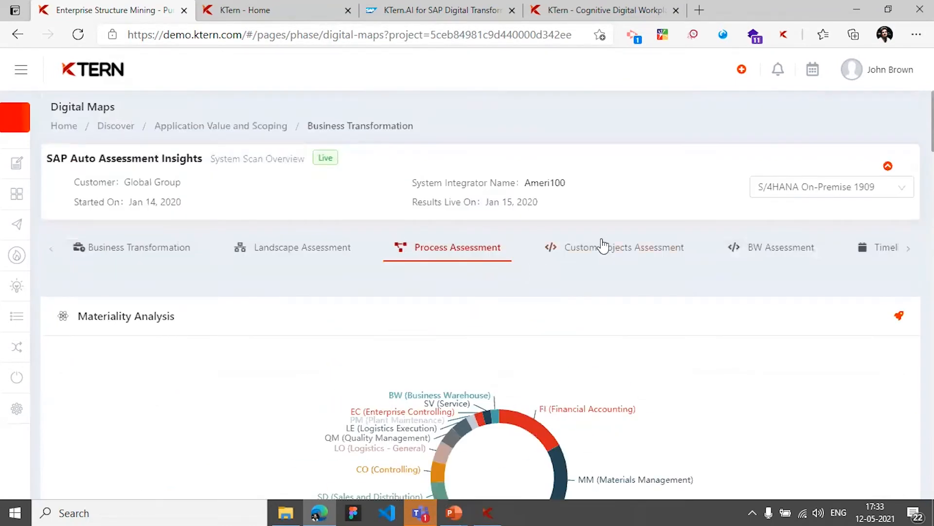
- Review the Custom Objects assessment, drilling into High impact objects and simplified-object usage searches
click(623, 247)
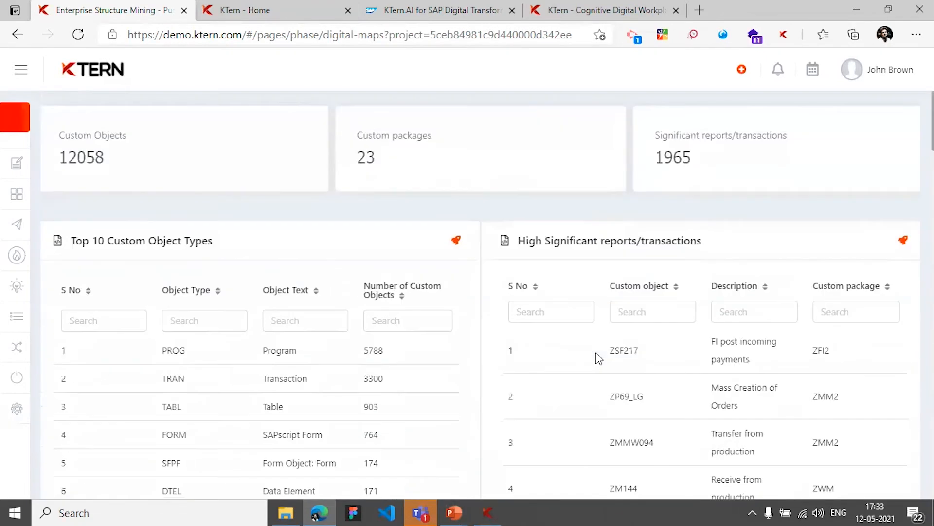
scroll(down, 3)
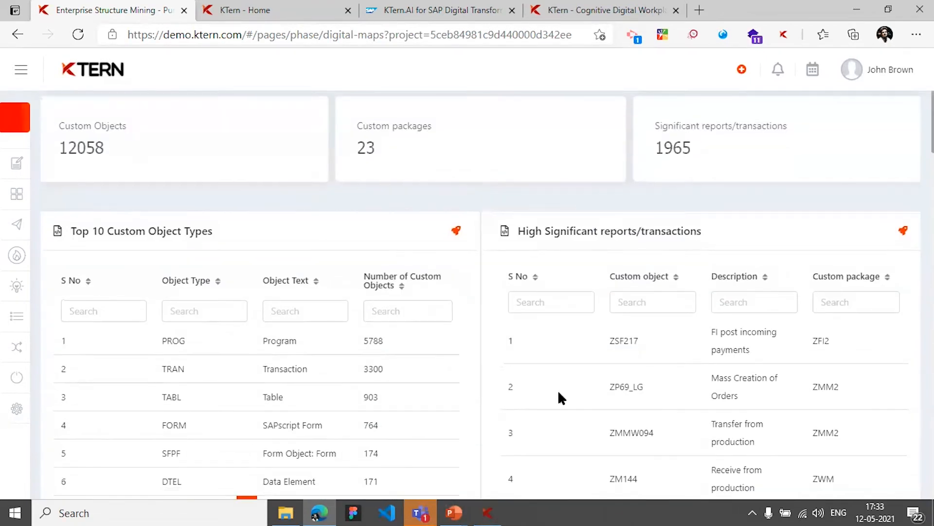
scroll(down, 3)
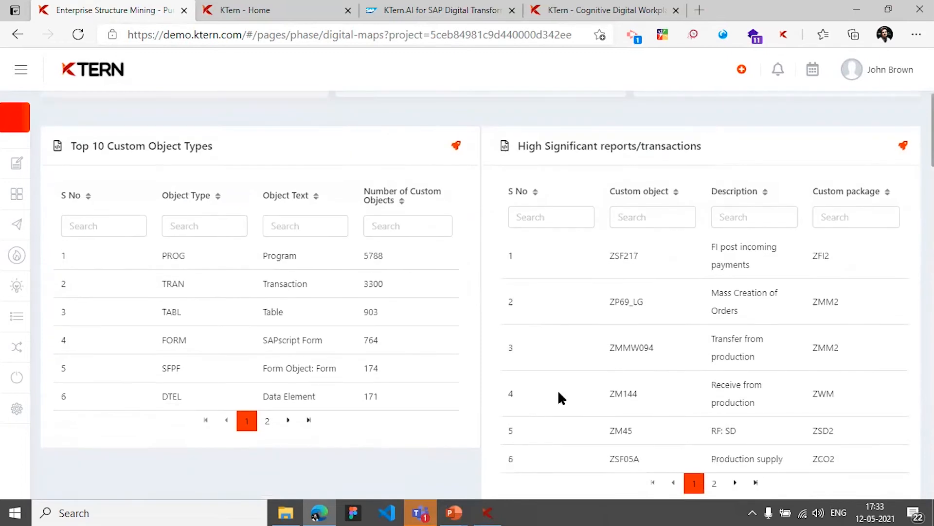
scroll(down, 3)
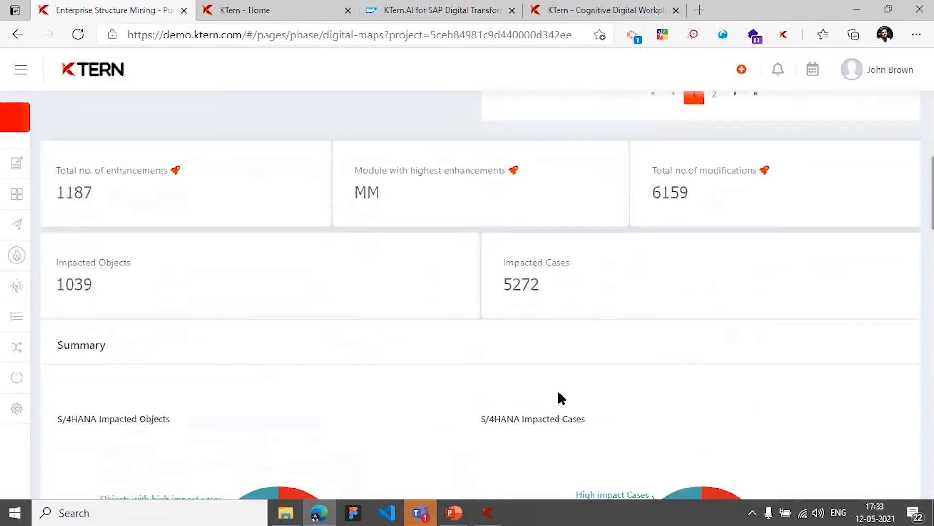
scroll(down, 3)
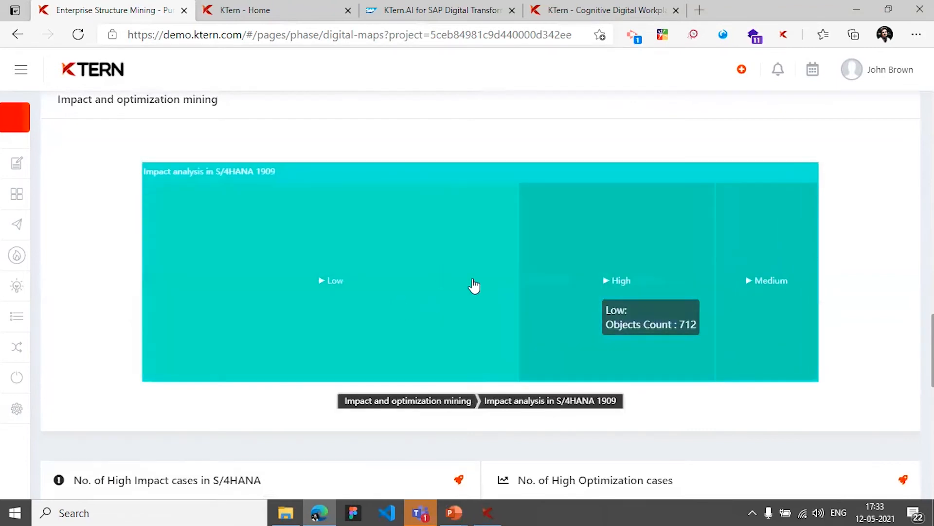
click(619, 280)
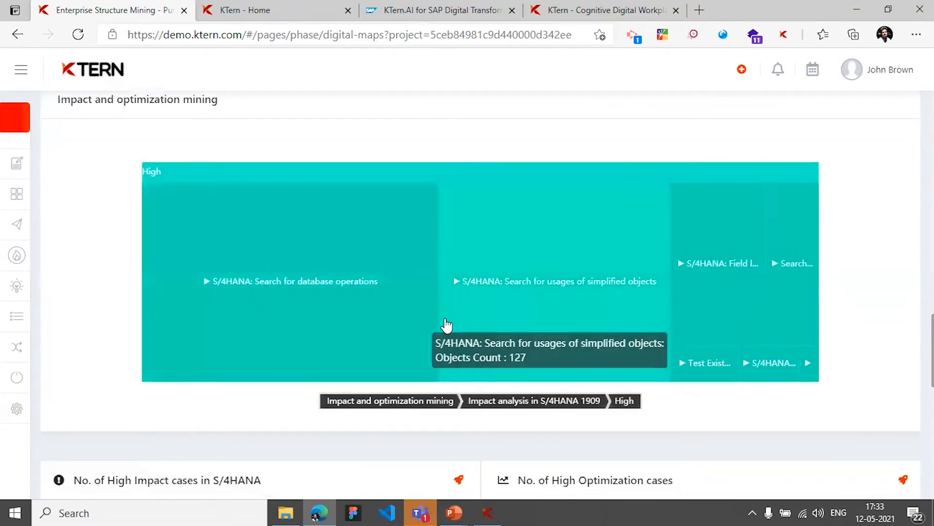
mouse_move(570, 296)
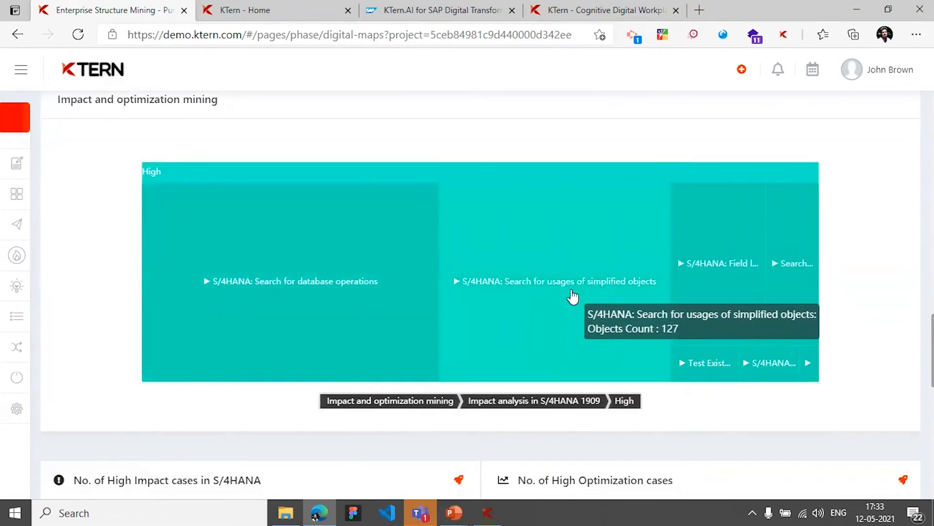
click(571, 282)
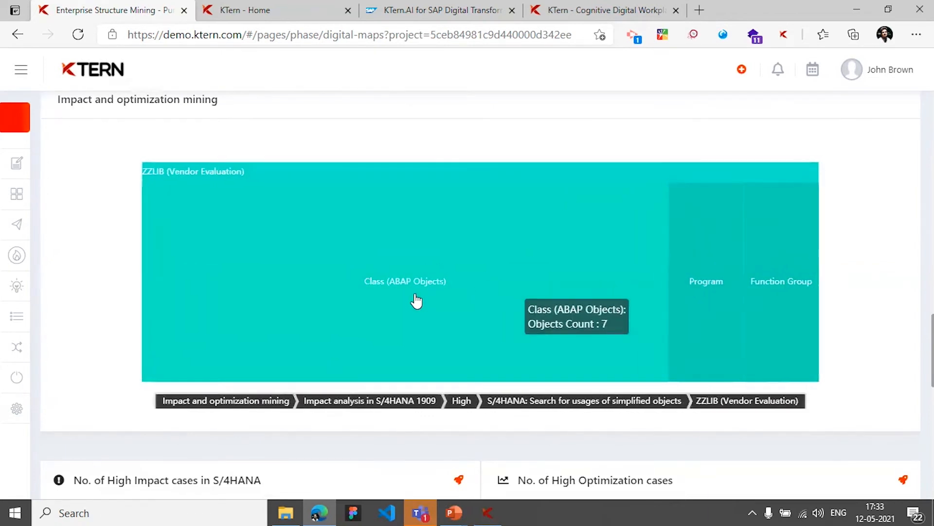
scroll(down, 3)
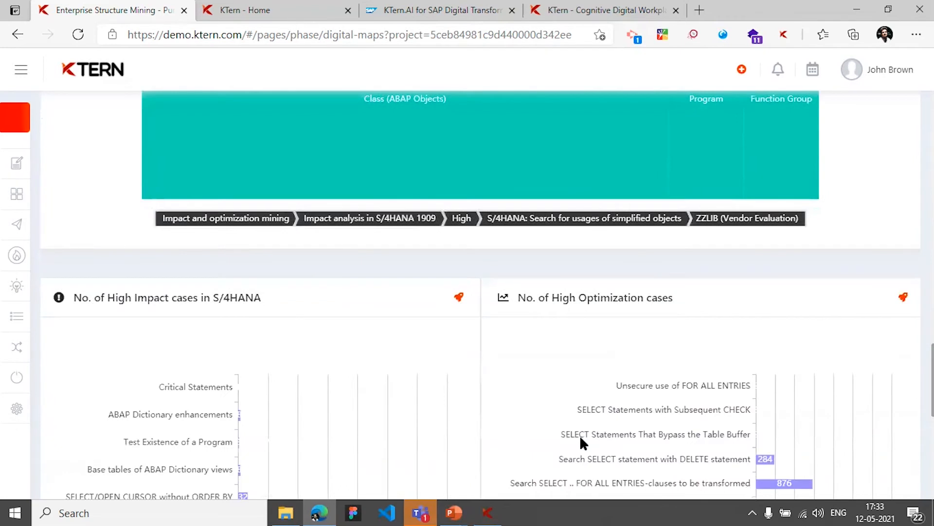
scroll(up, 3)
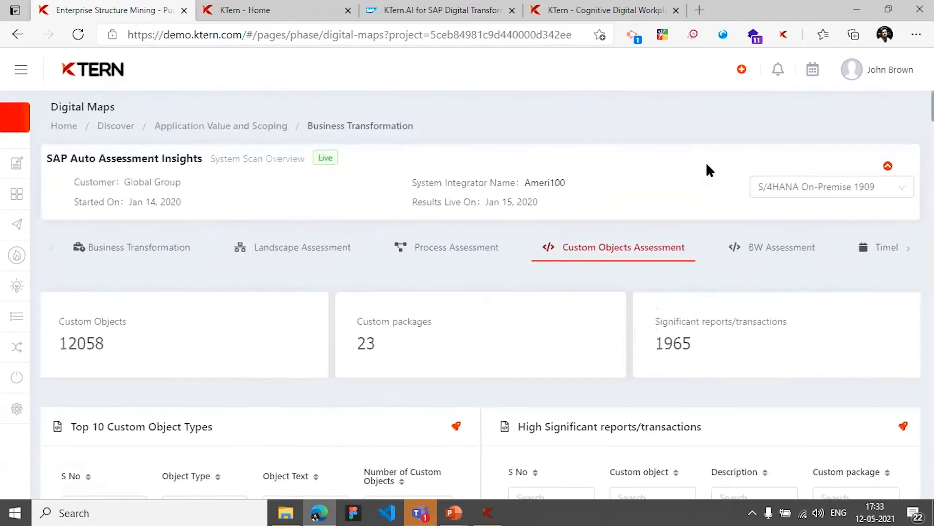
- Glance at the BW assessment, then return to the Business Transformation summary
click(780, 247)
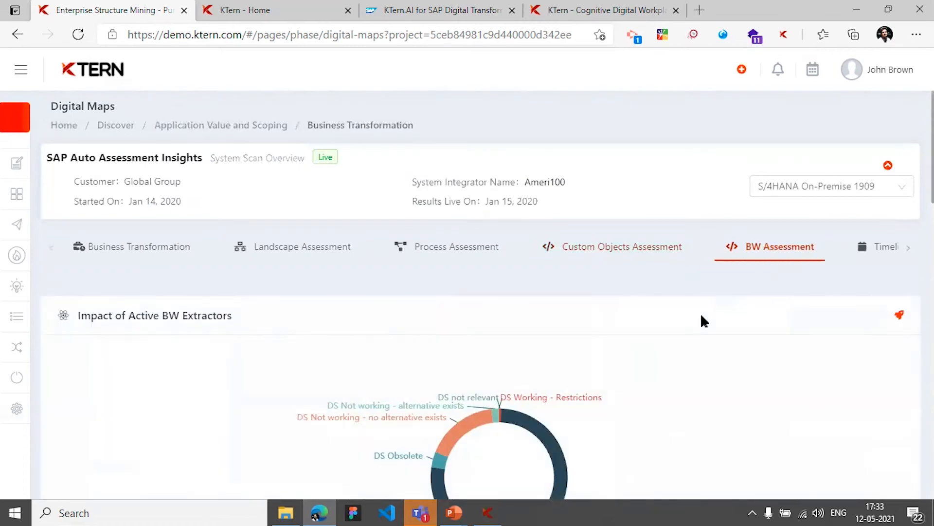
mouse_move(412, 310)
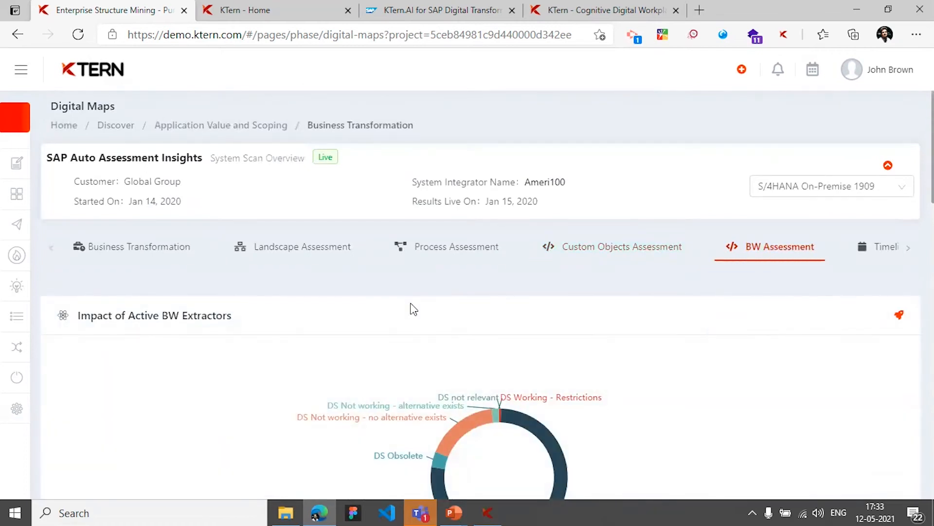
mouse_move(179, 269)
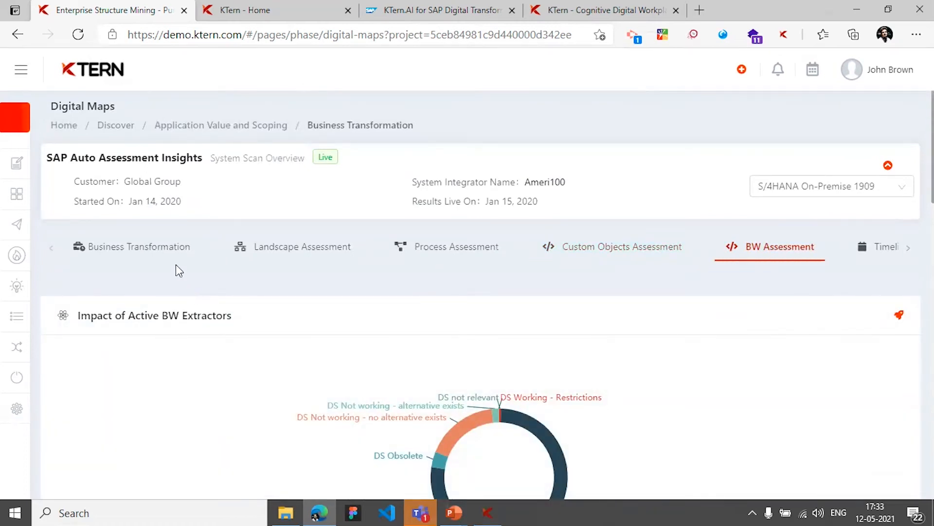
click(138, 248)
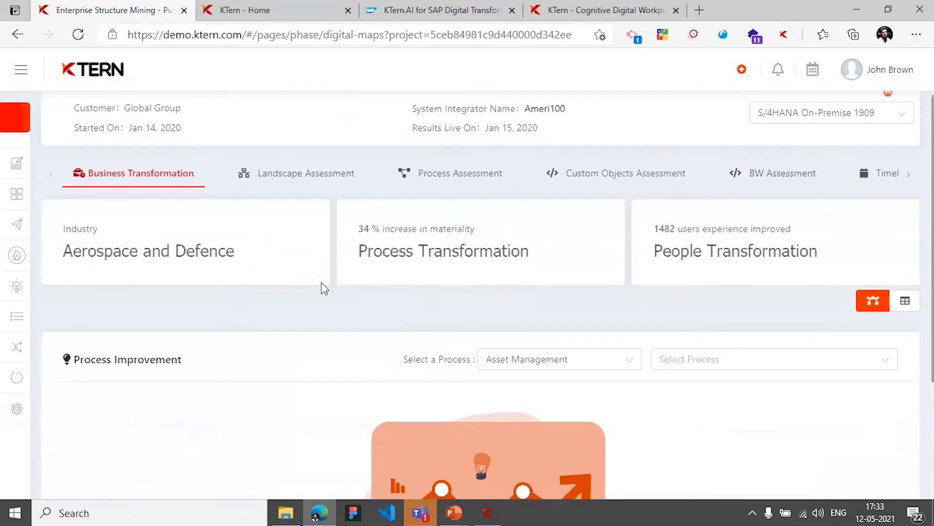
scroll(down, 3)
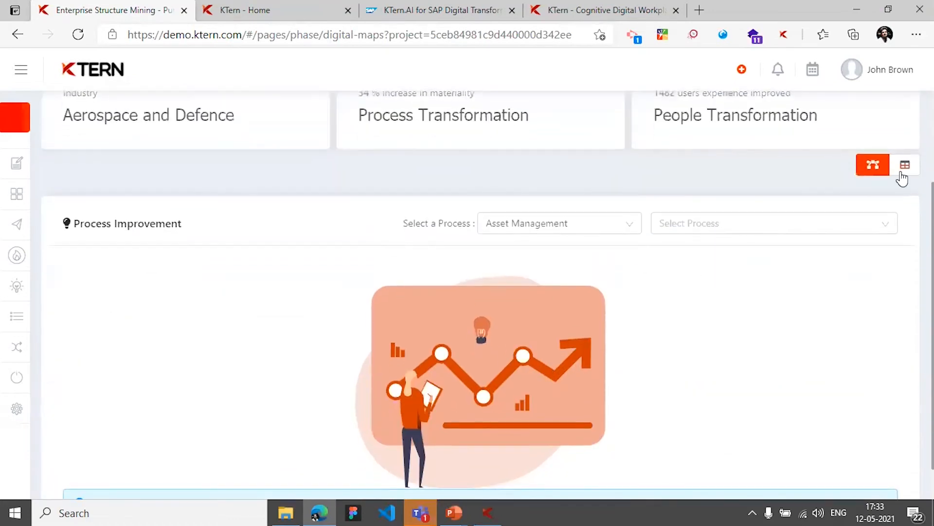
click(907, 164)
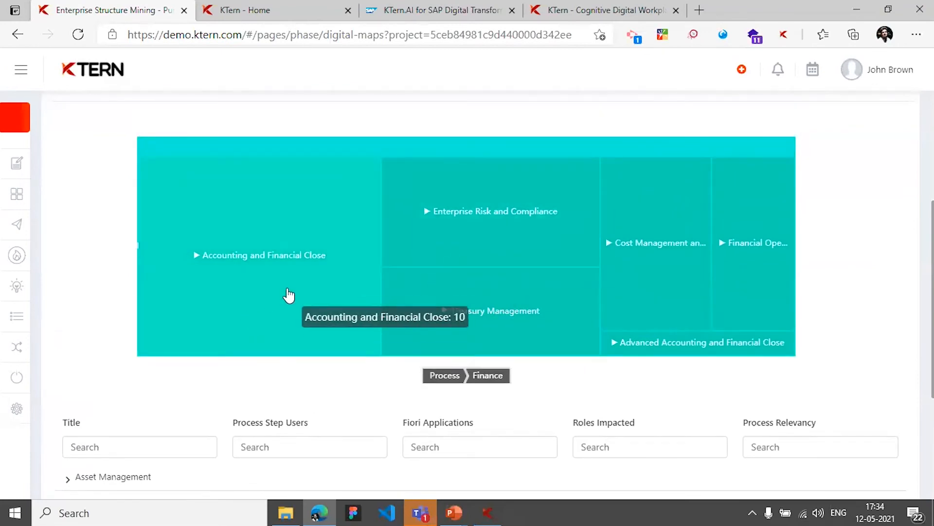
click(261, 255)
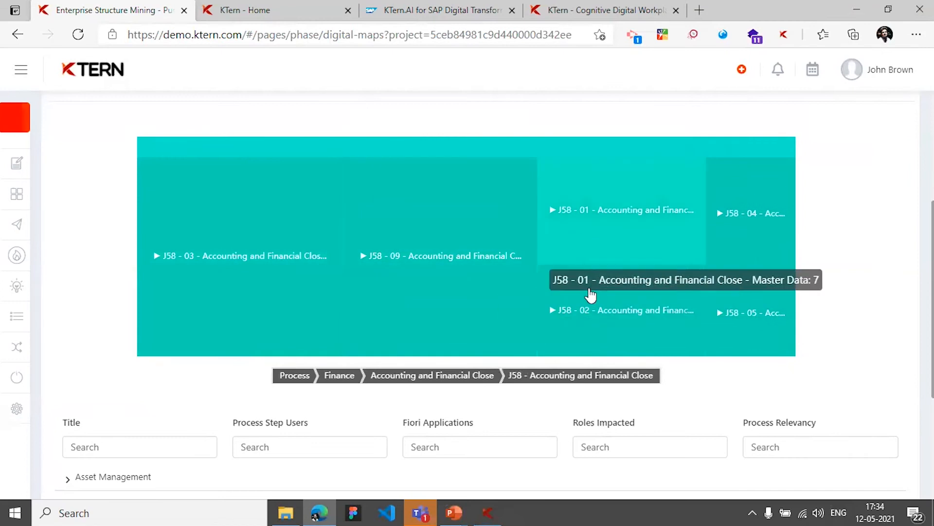
click(241, 255)
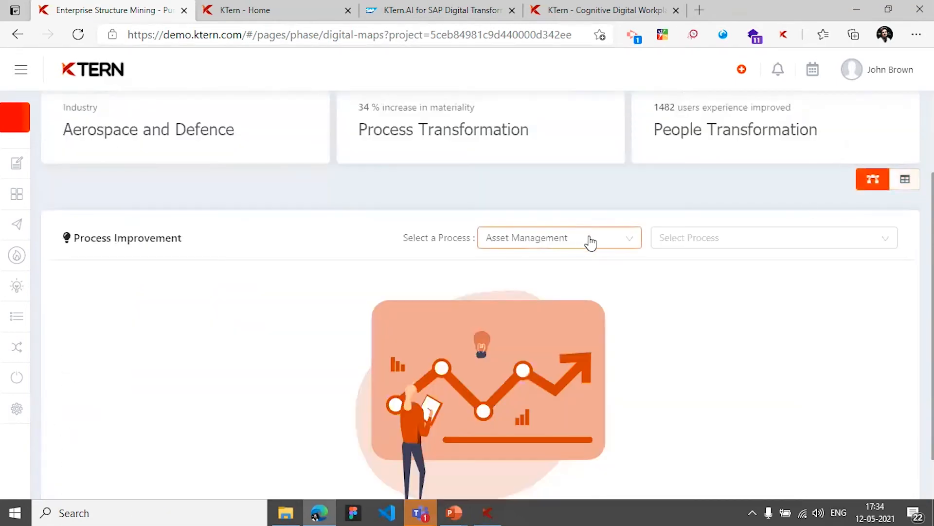
- Set the process area to Finance and load a Finance process with its optimized process suggestion
click(559, 237)
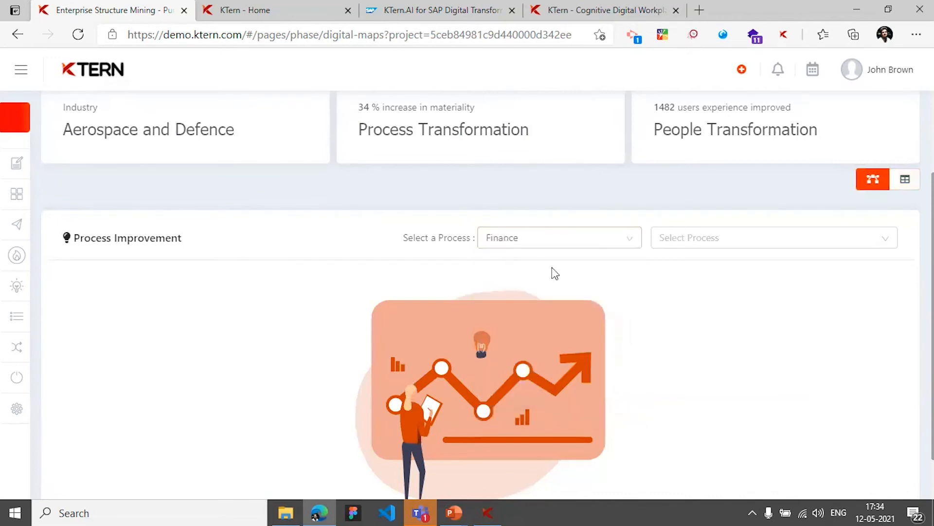
click(775, 237)
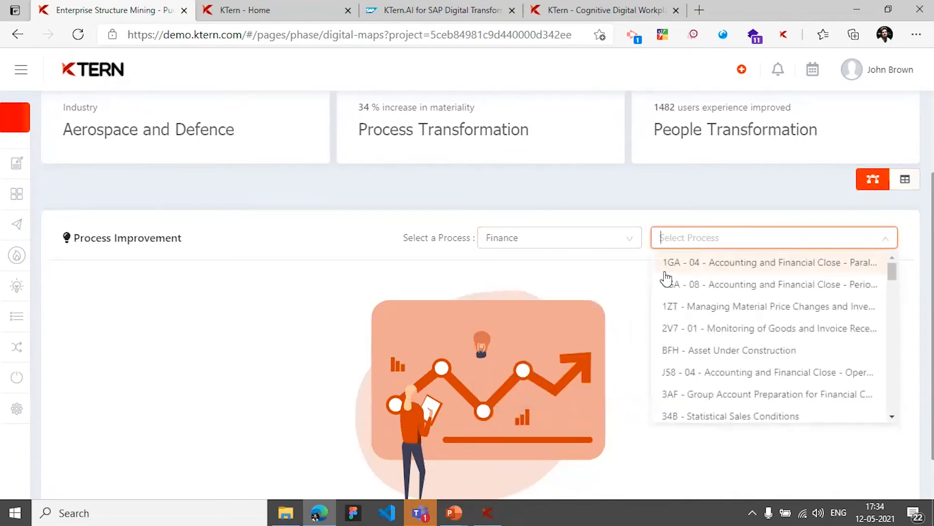
click(729, 349)
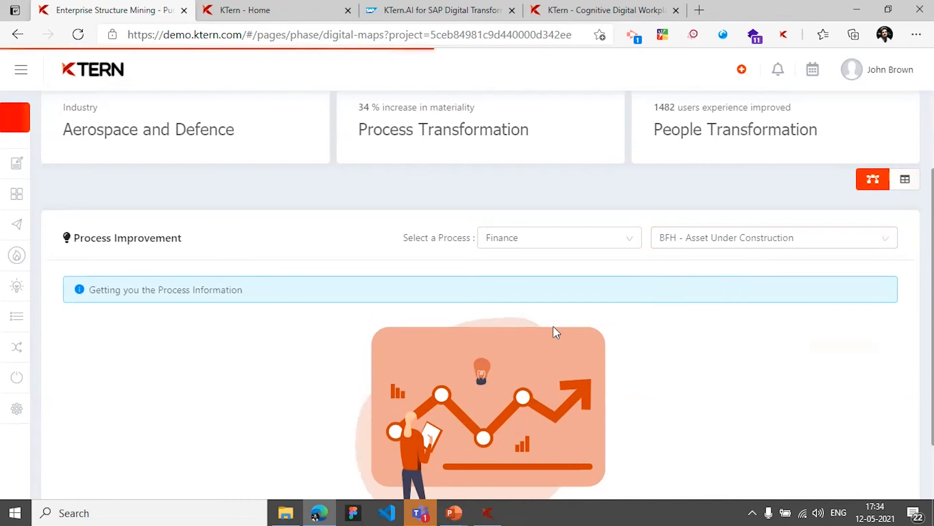
mouse_move(592, 286)
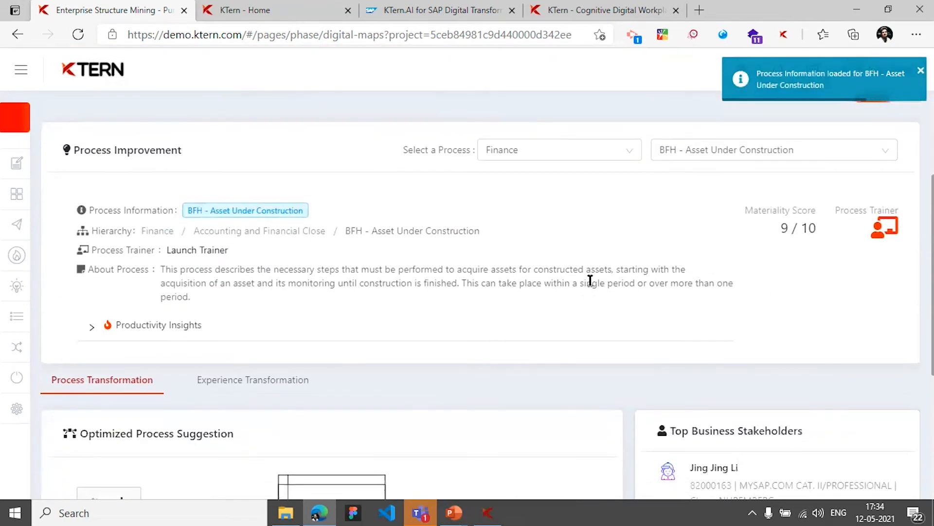
scroll(down, 3)
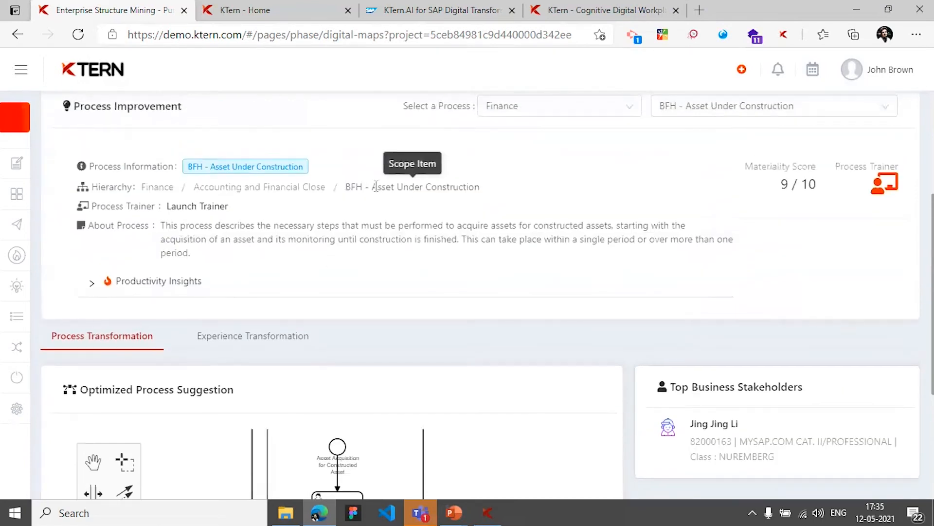
scroll(down, 3)
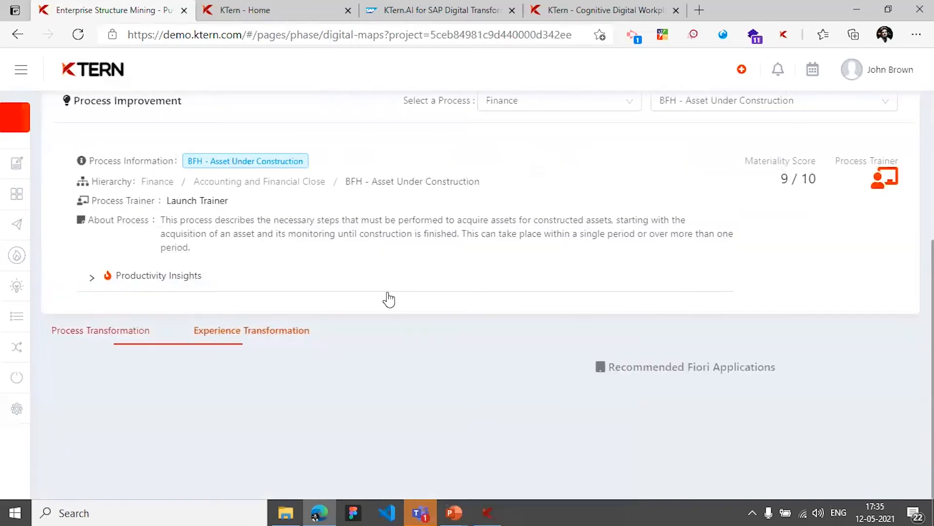
- View the Experience Transformation recommended Fiori applications for the process
click(250, 330)
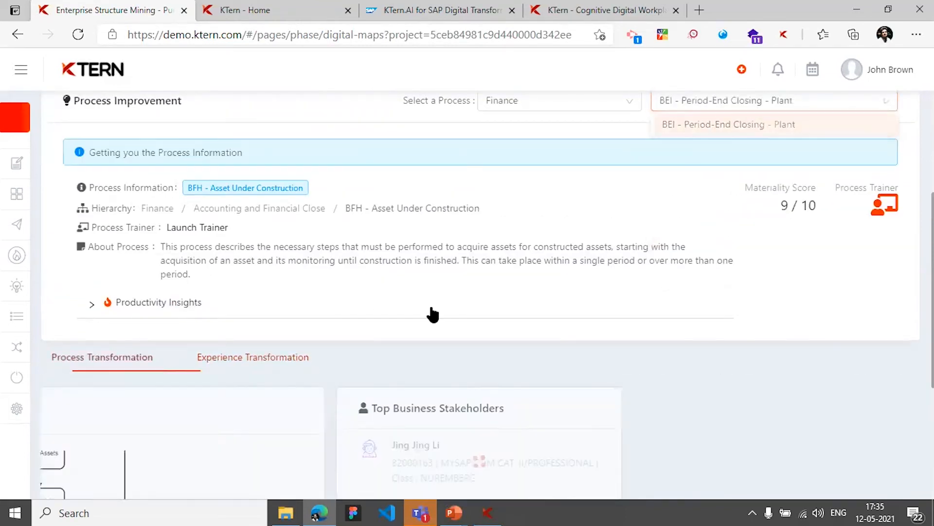
scroll(down, 3)
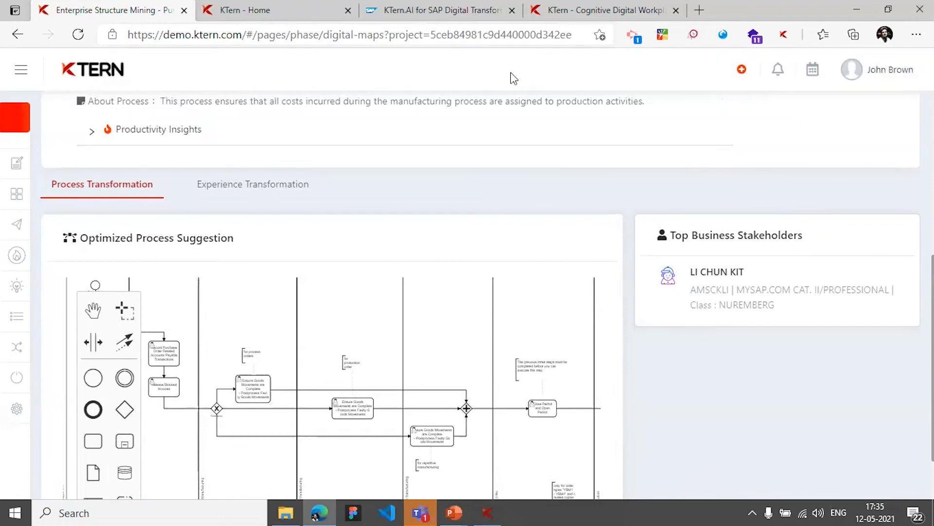
mouse_move(292, 190)
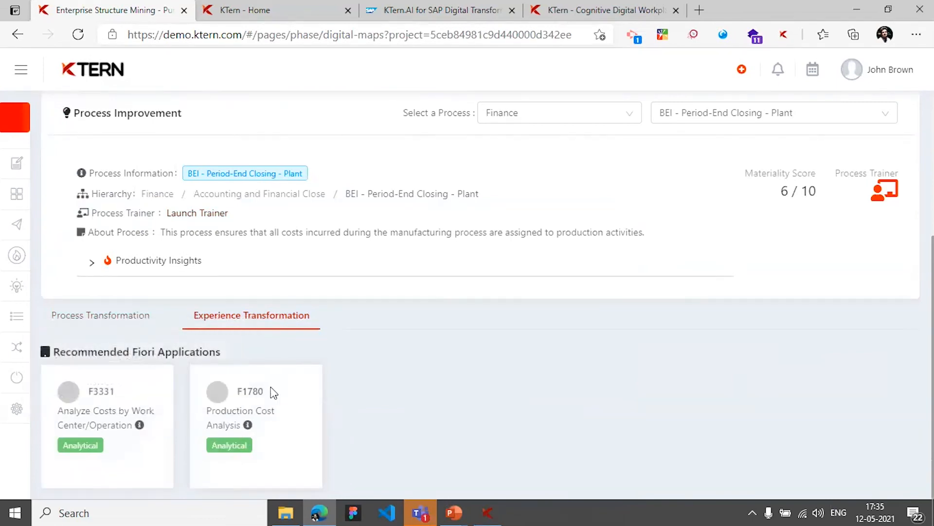
mouse_move(124, 329)
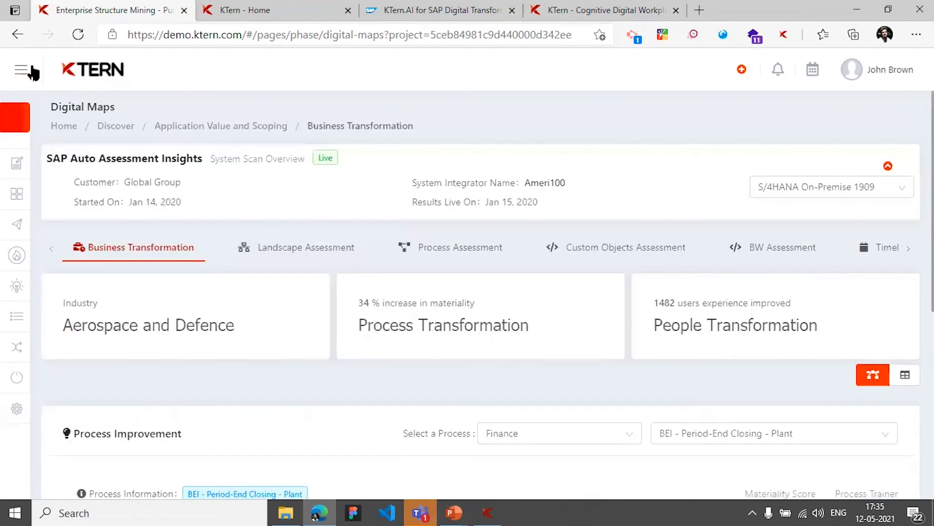
- Navigate from Digital Maps to the Digital Process section's Process Catalog
click(20, 70)
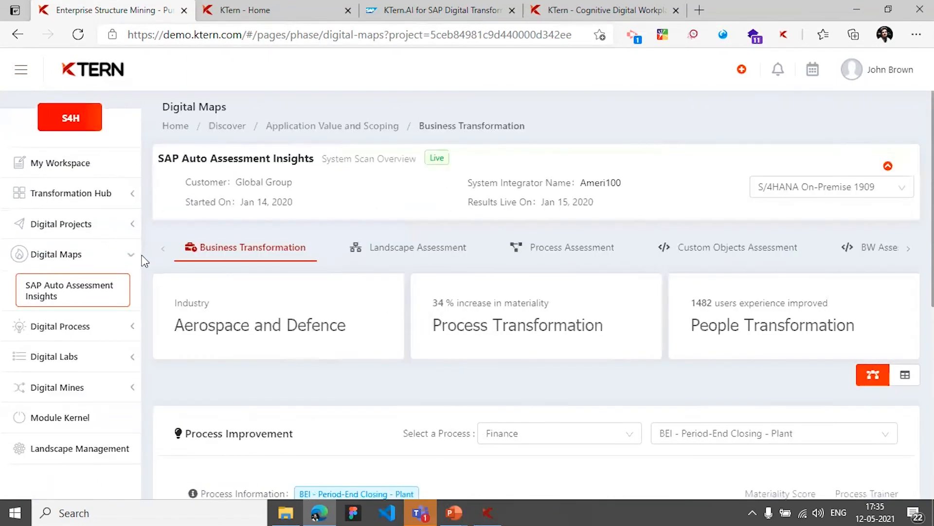
click(56, 254)
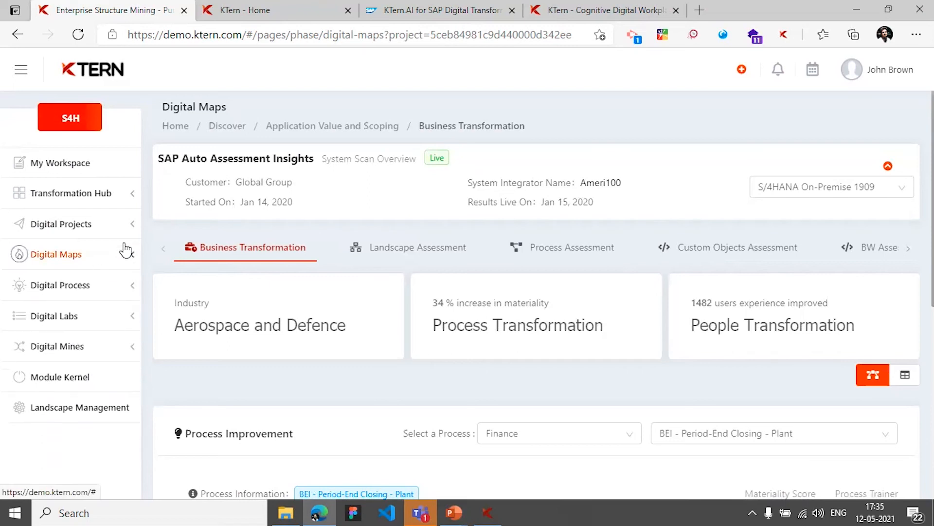
click(61, 285)
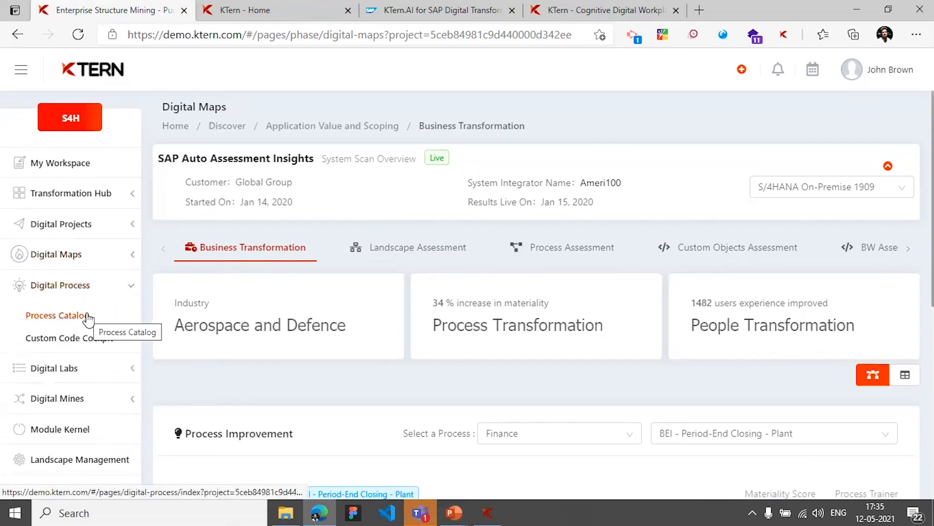
click(56, 315)
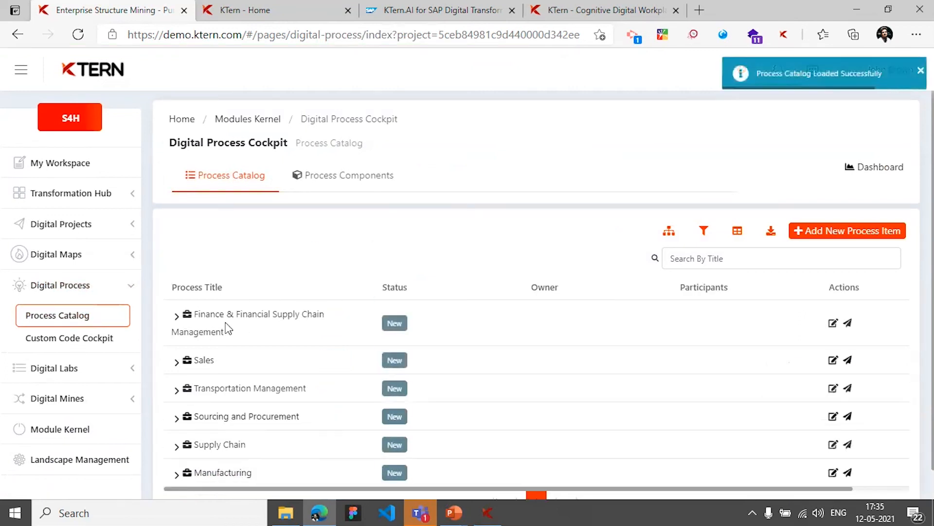
- Expand Finance & Financial Supply Chain Management and J58 Accounting and Financial Close
click(177, 315)
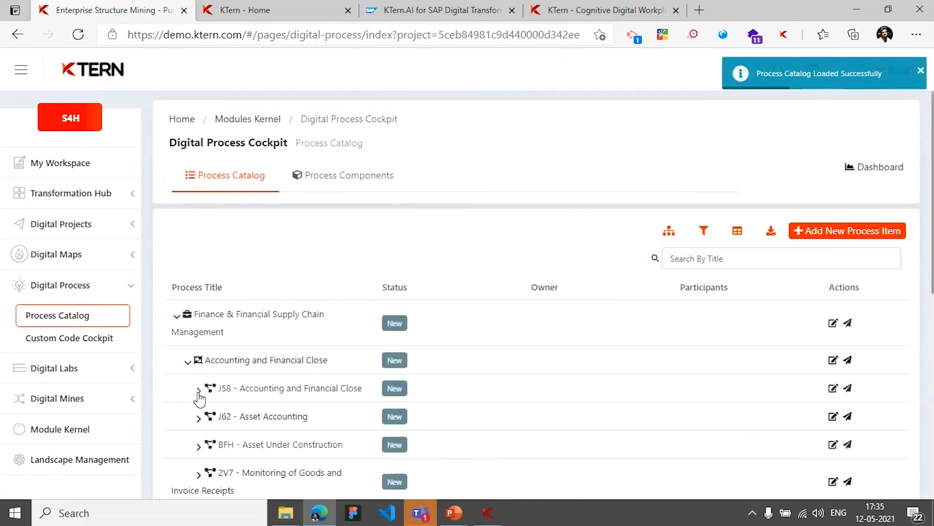
click(198, 394)
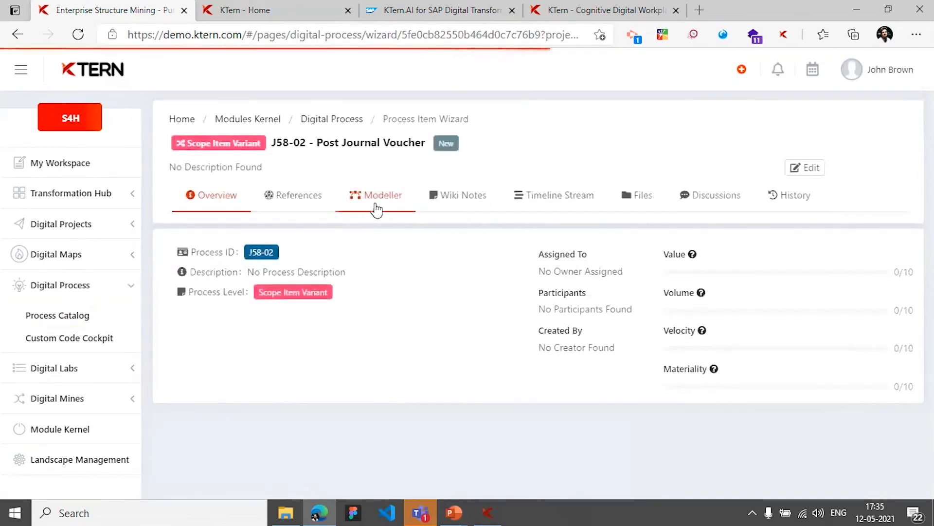
- Show the Post Journal Voucher model and append a new task after Reset Cleared Items
click(381, 194)
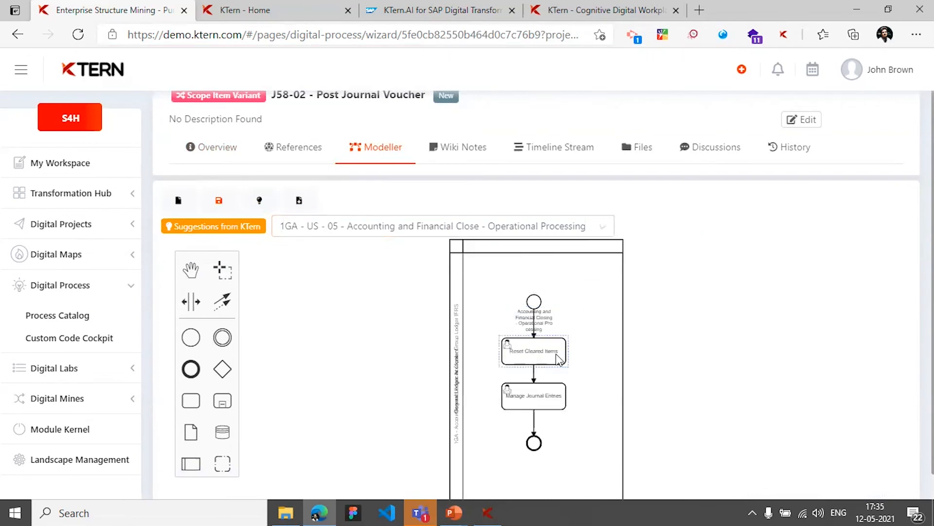
click(533, 351)
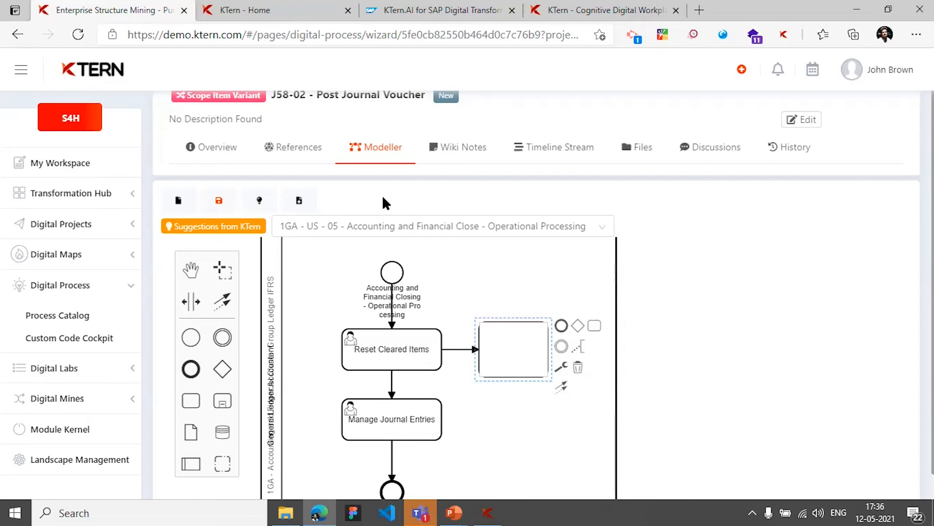
mouse_move(128, 284)
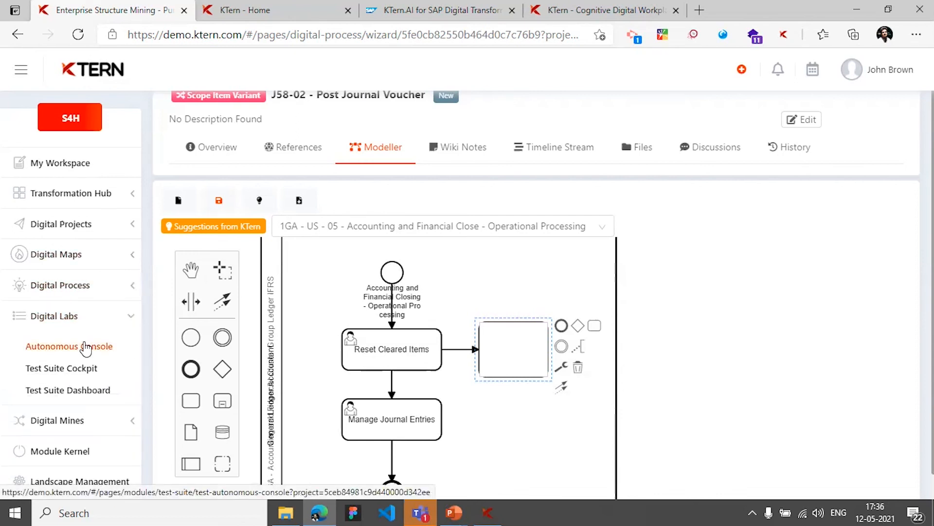
- Reach the Test Suite Cockpit through Digital Labs' Autonomous Console
click(68, 347)
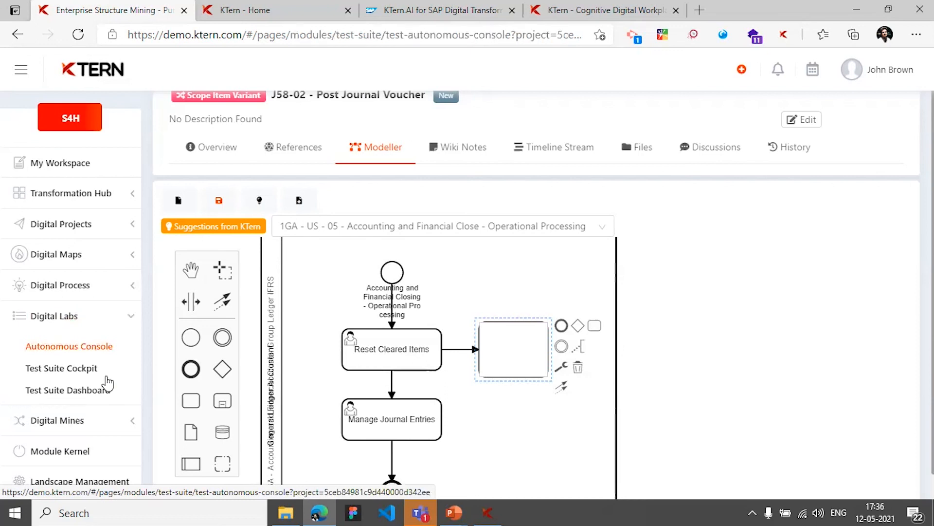
click(68, 346)
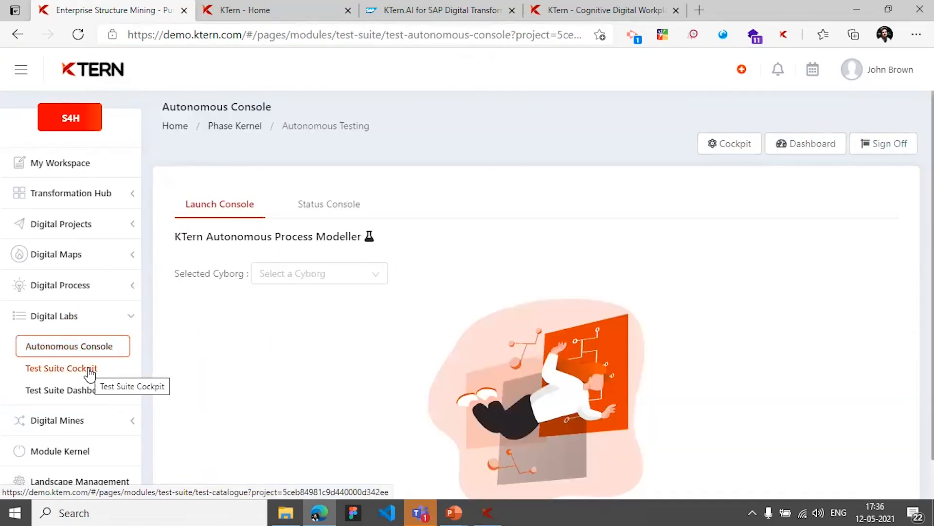
click(68, 368)
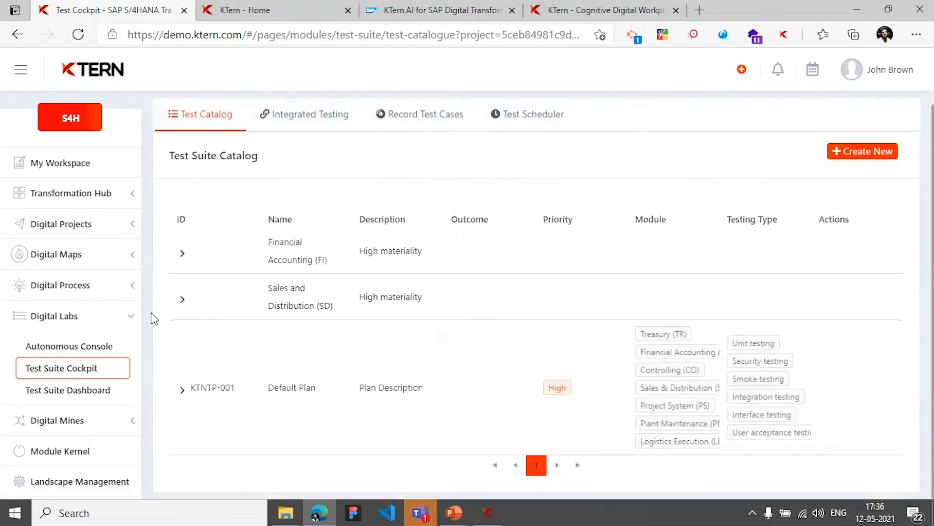
mouse_move(187, 364)
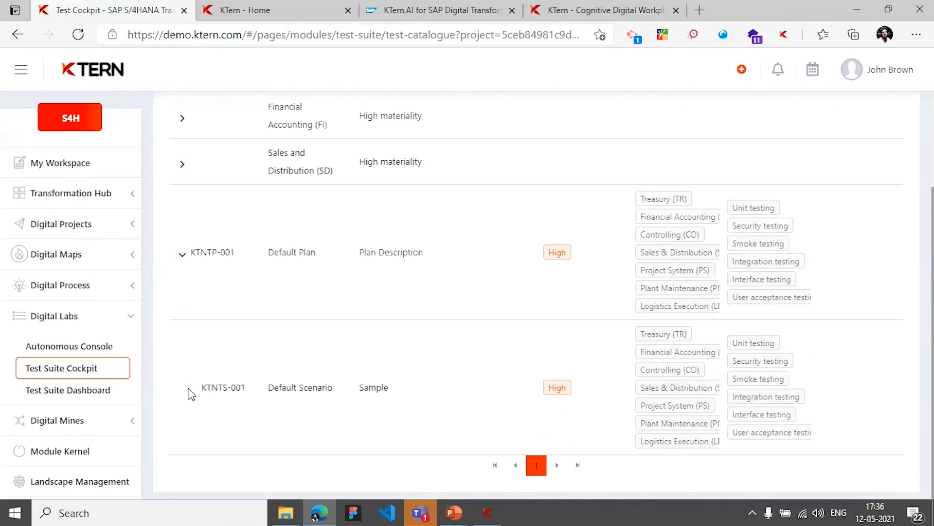
- Expand Sales and Distribution (SD) to list Create Inquiry's auto-generated test cases
click(181, 163)
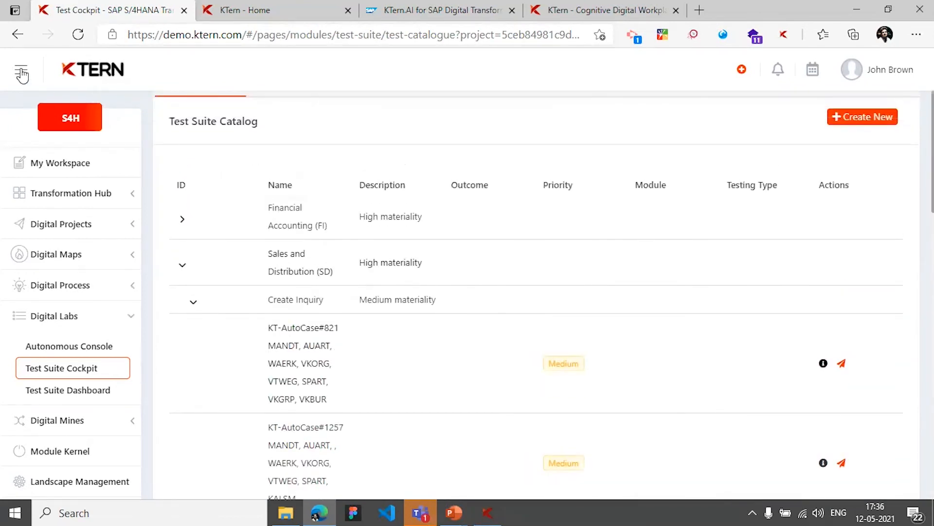
click(21, 70)
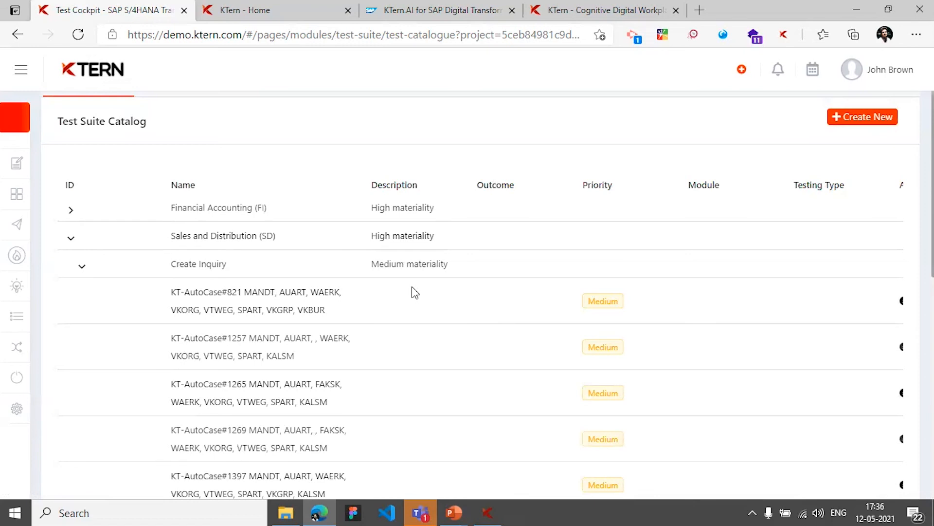
scroll(down, 3)
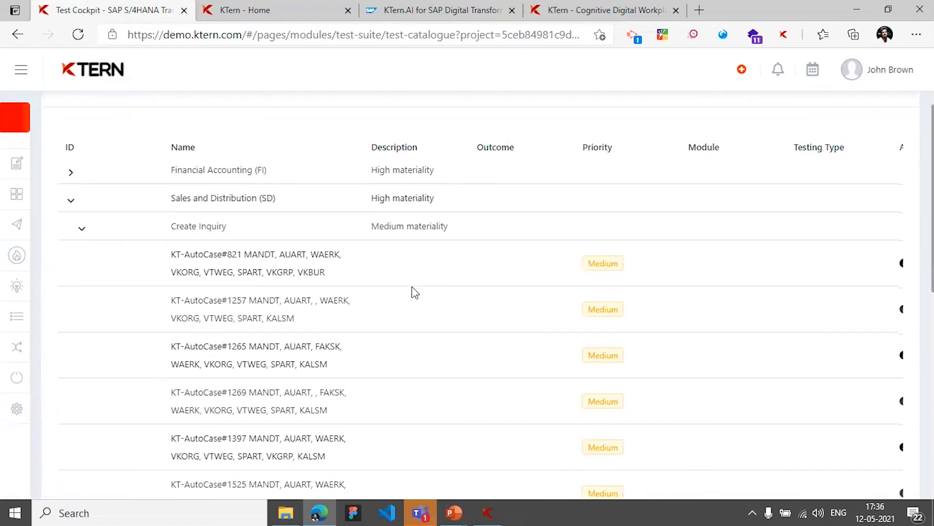